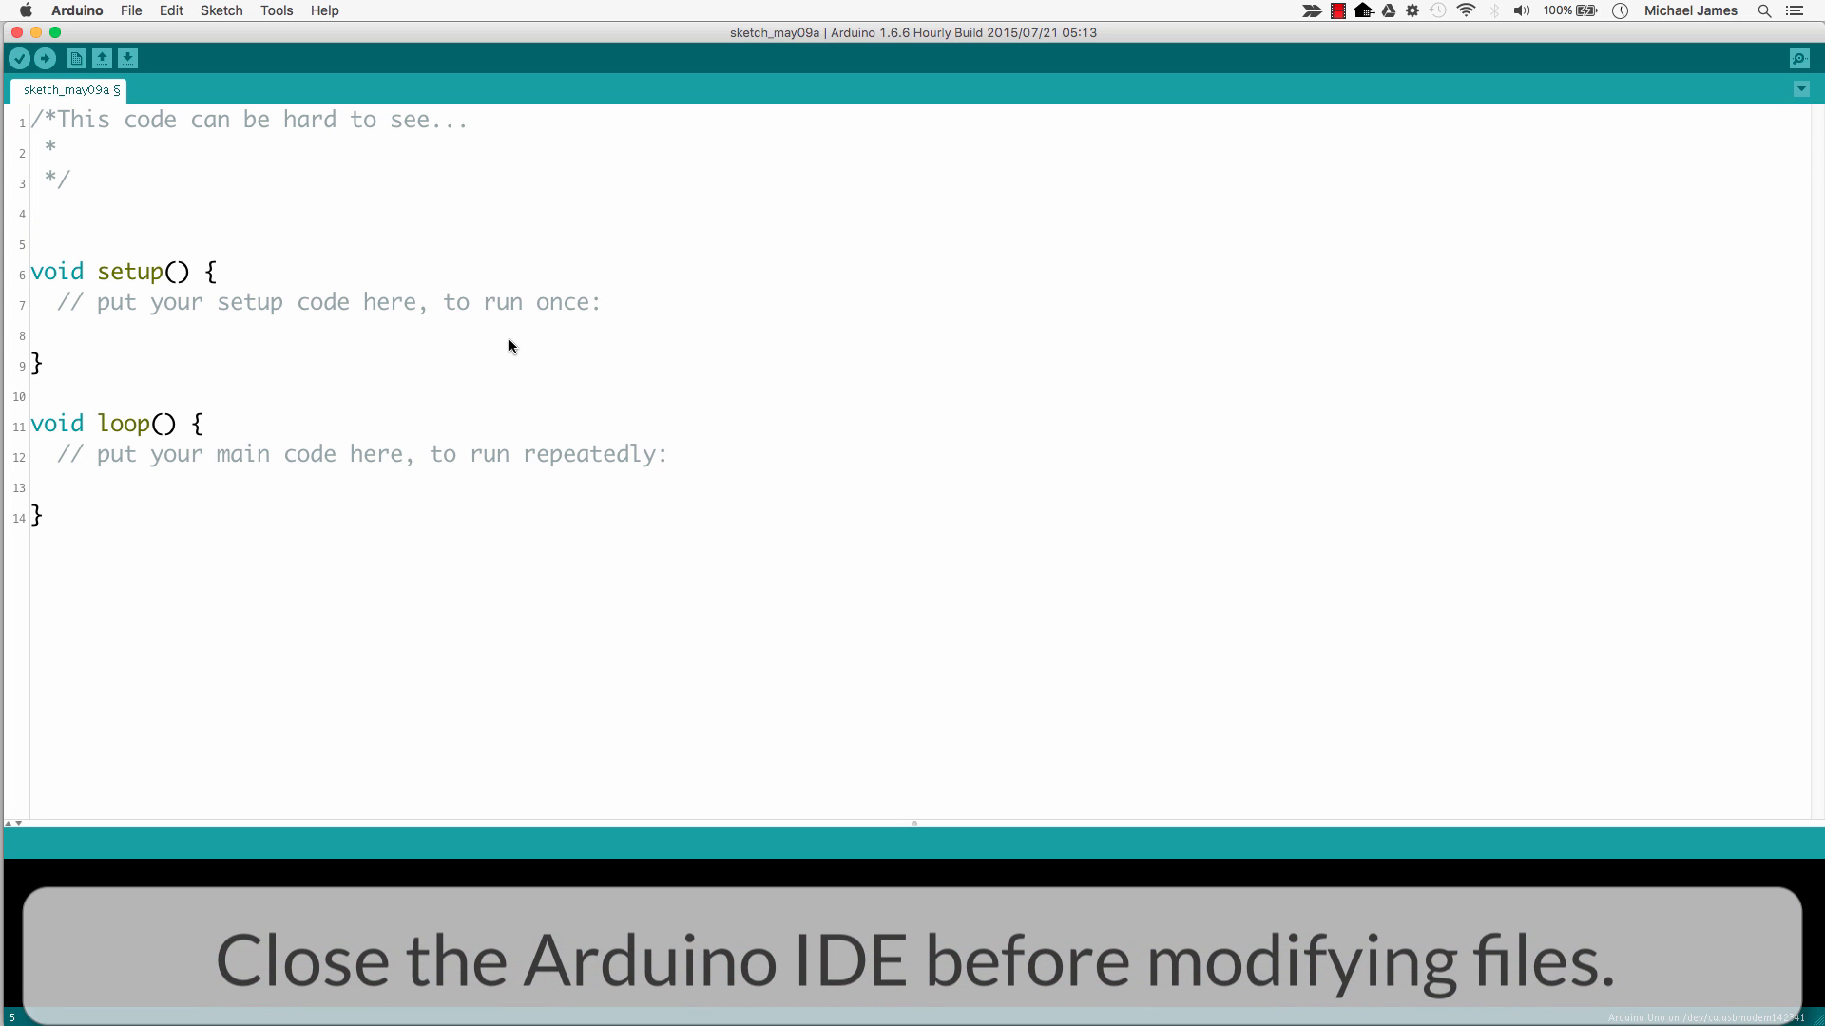
- Quit the Arduino IDE so its theme files can be edited safely
click(78, 12)
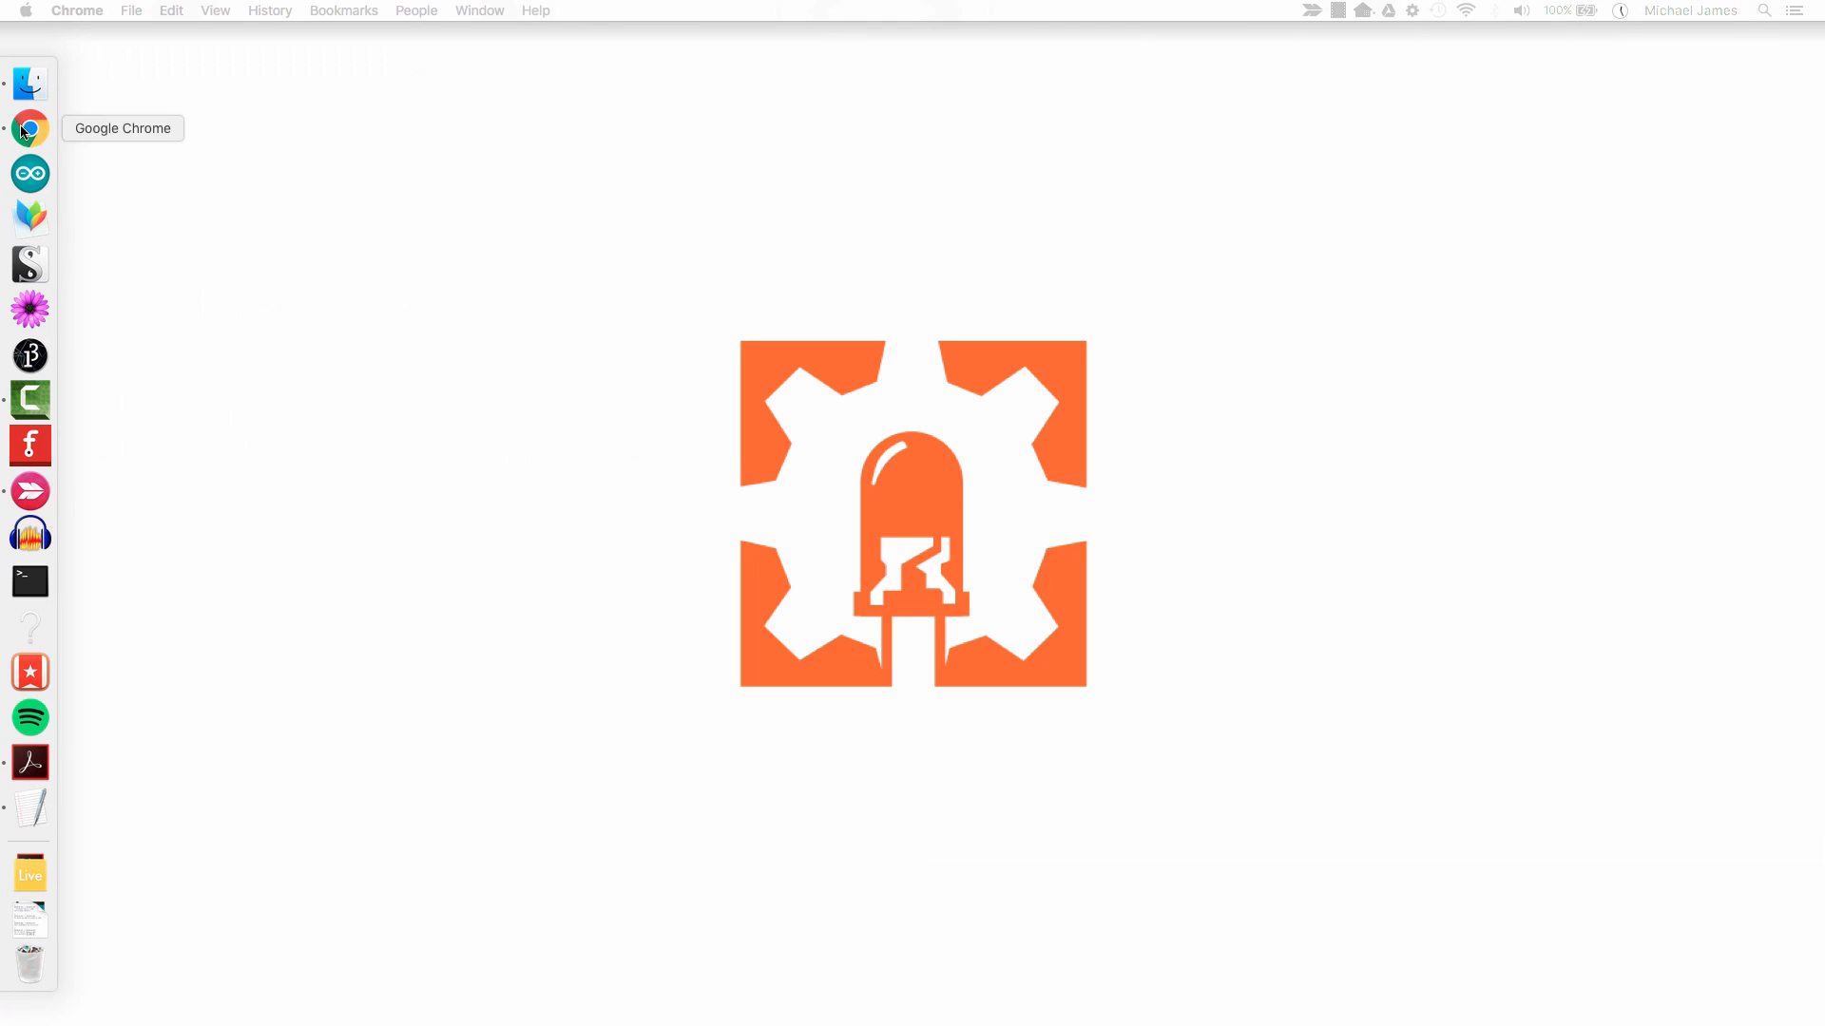
mouse_move(29, 81)
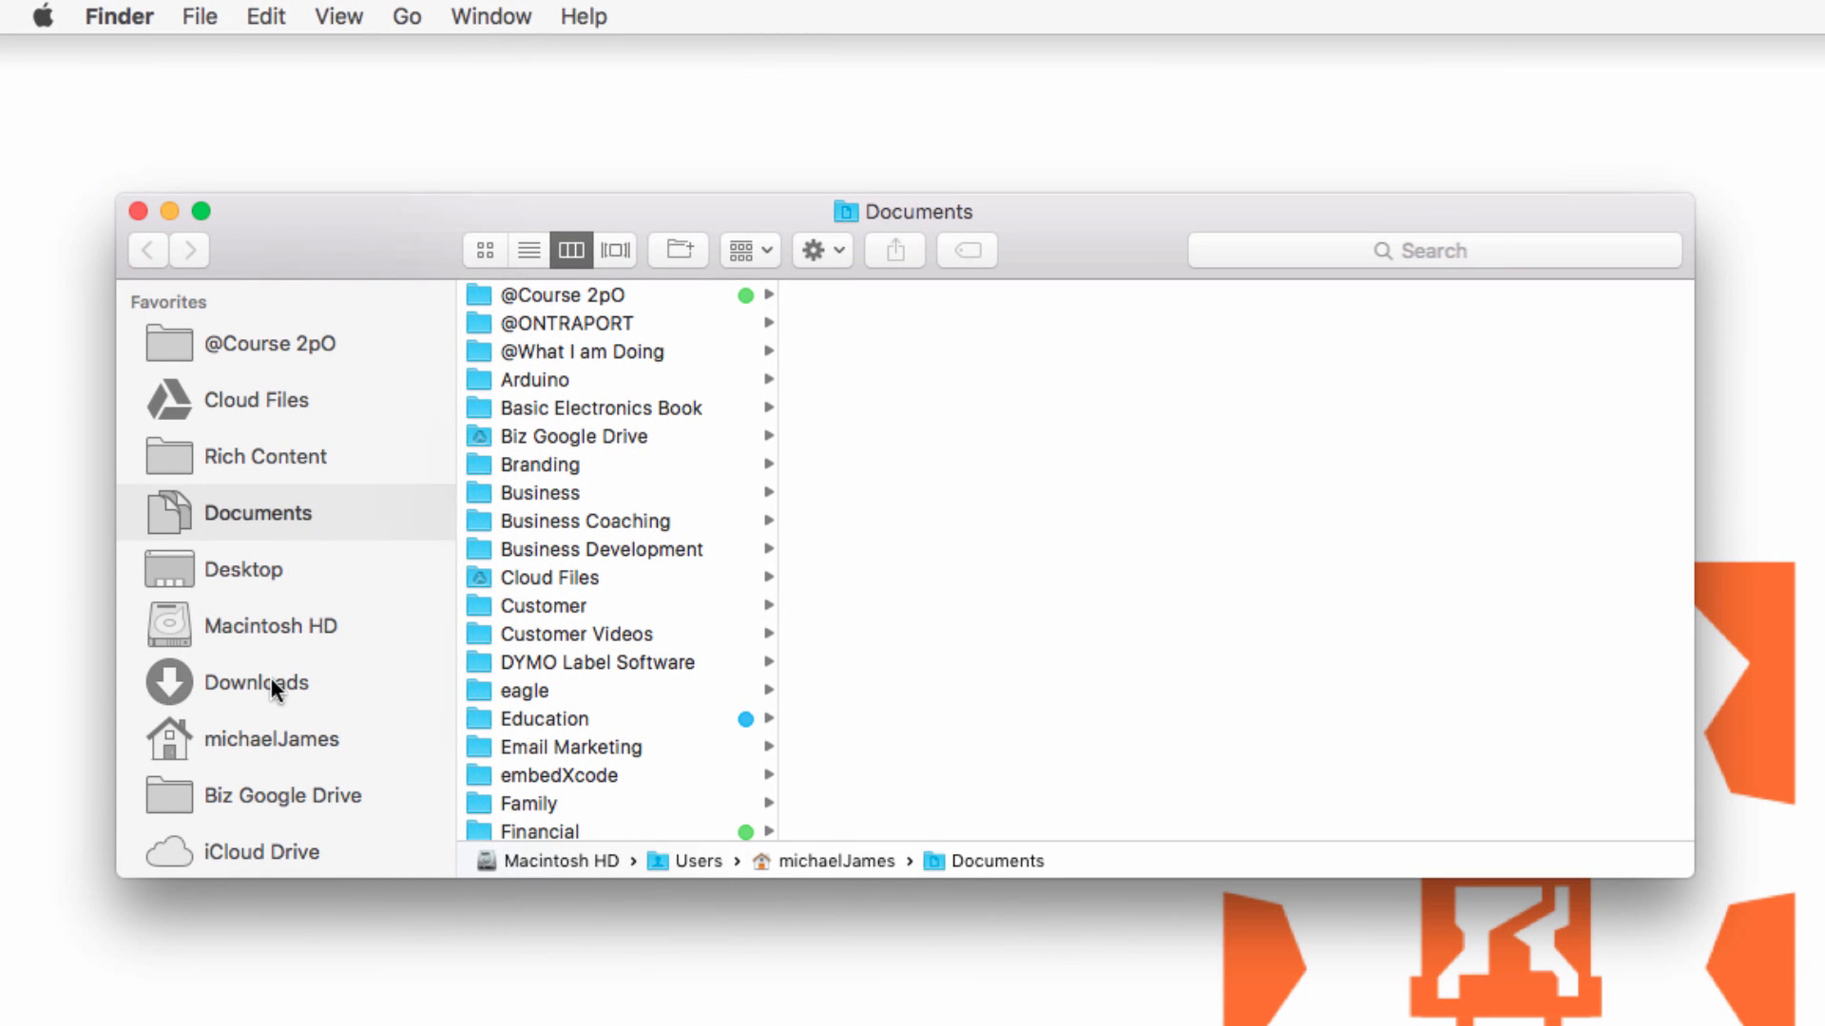
- Show the package contents of the Arduino application in Applications on the main drive
click(268, 626)
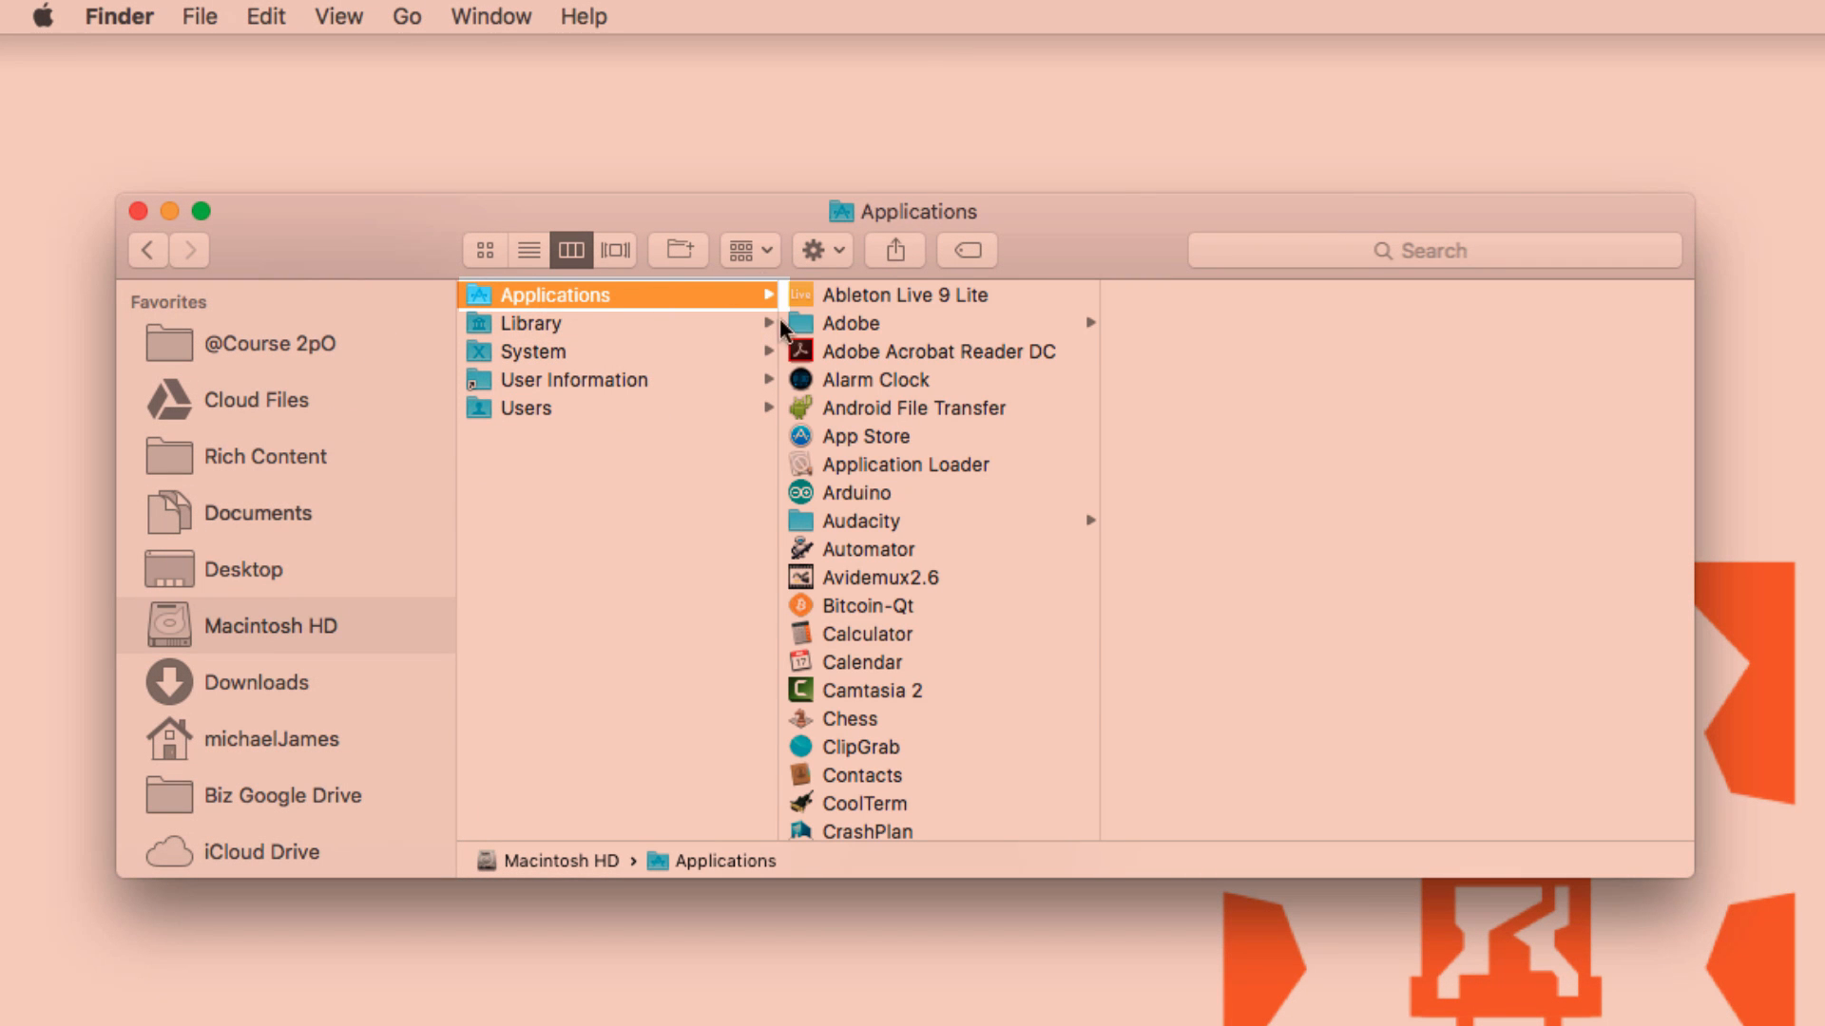
click(855, 492)
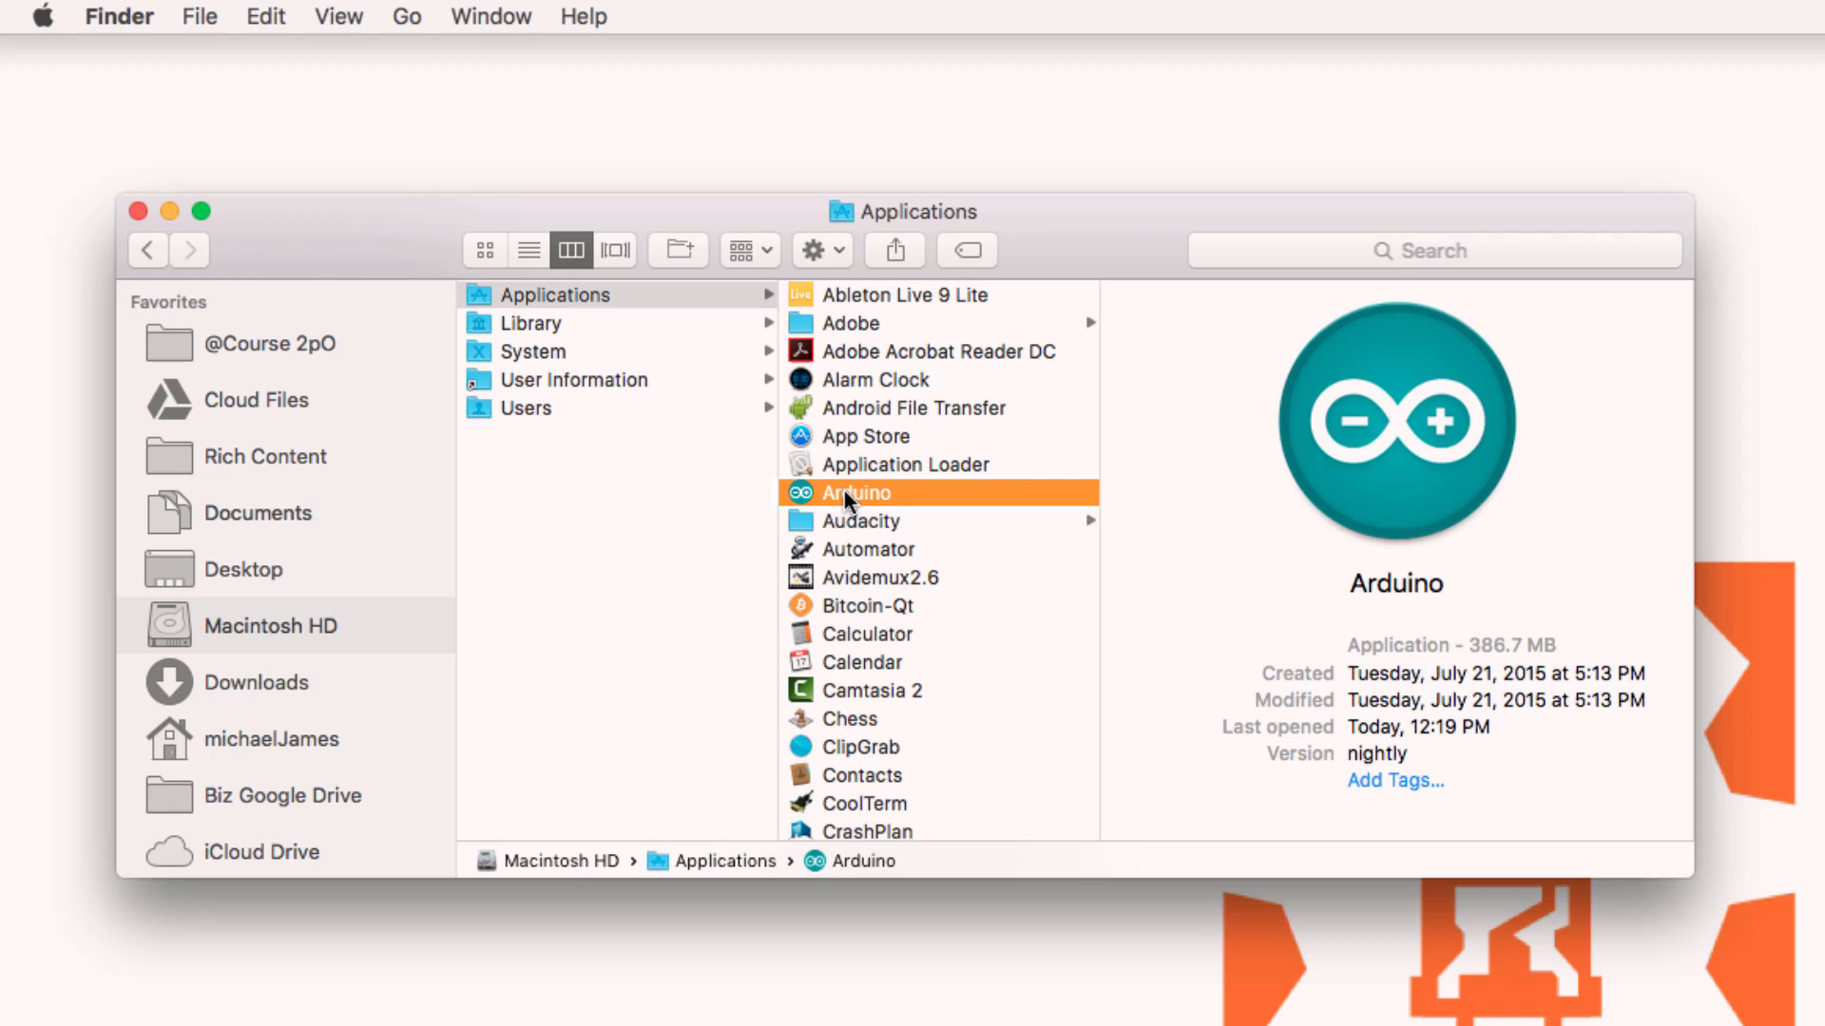
right_click(853, 492)
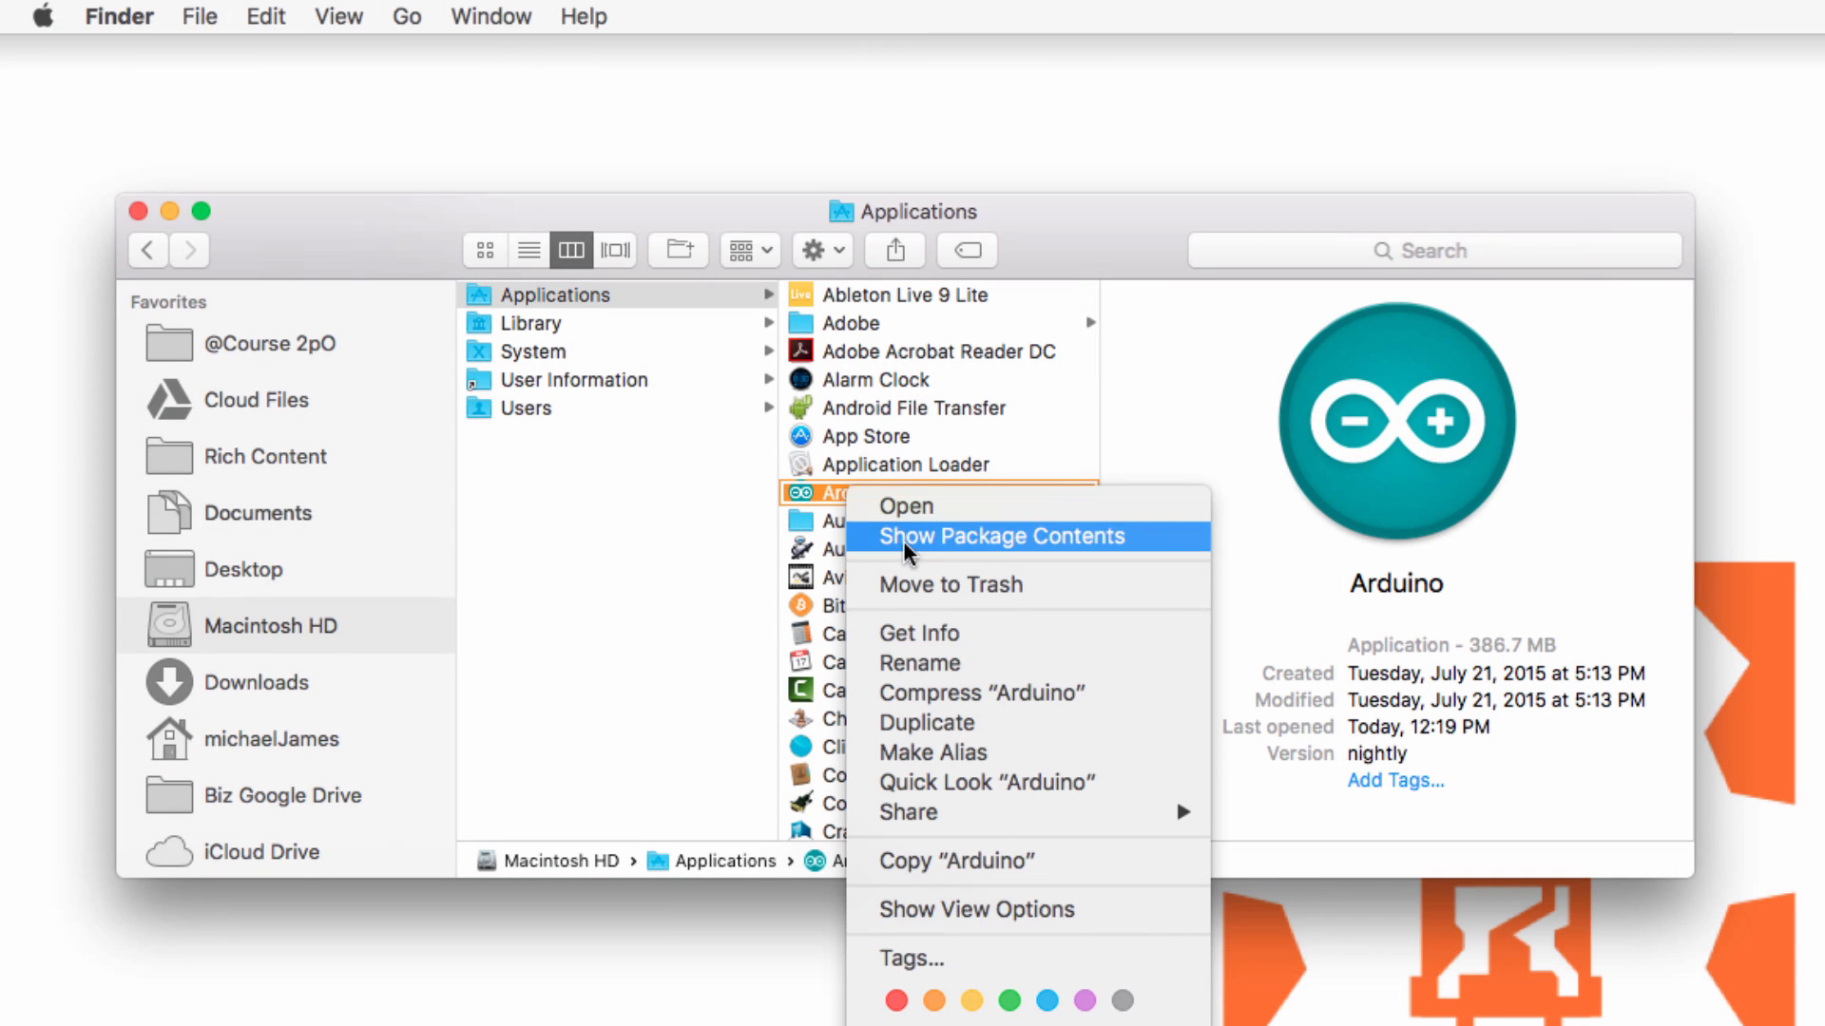
click(994, 536)
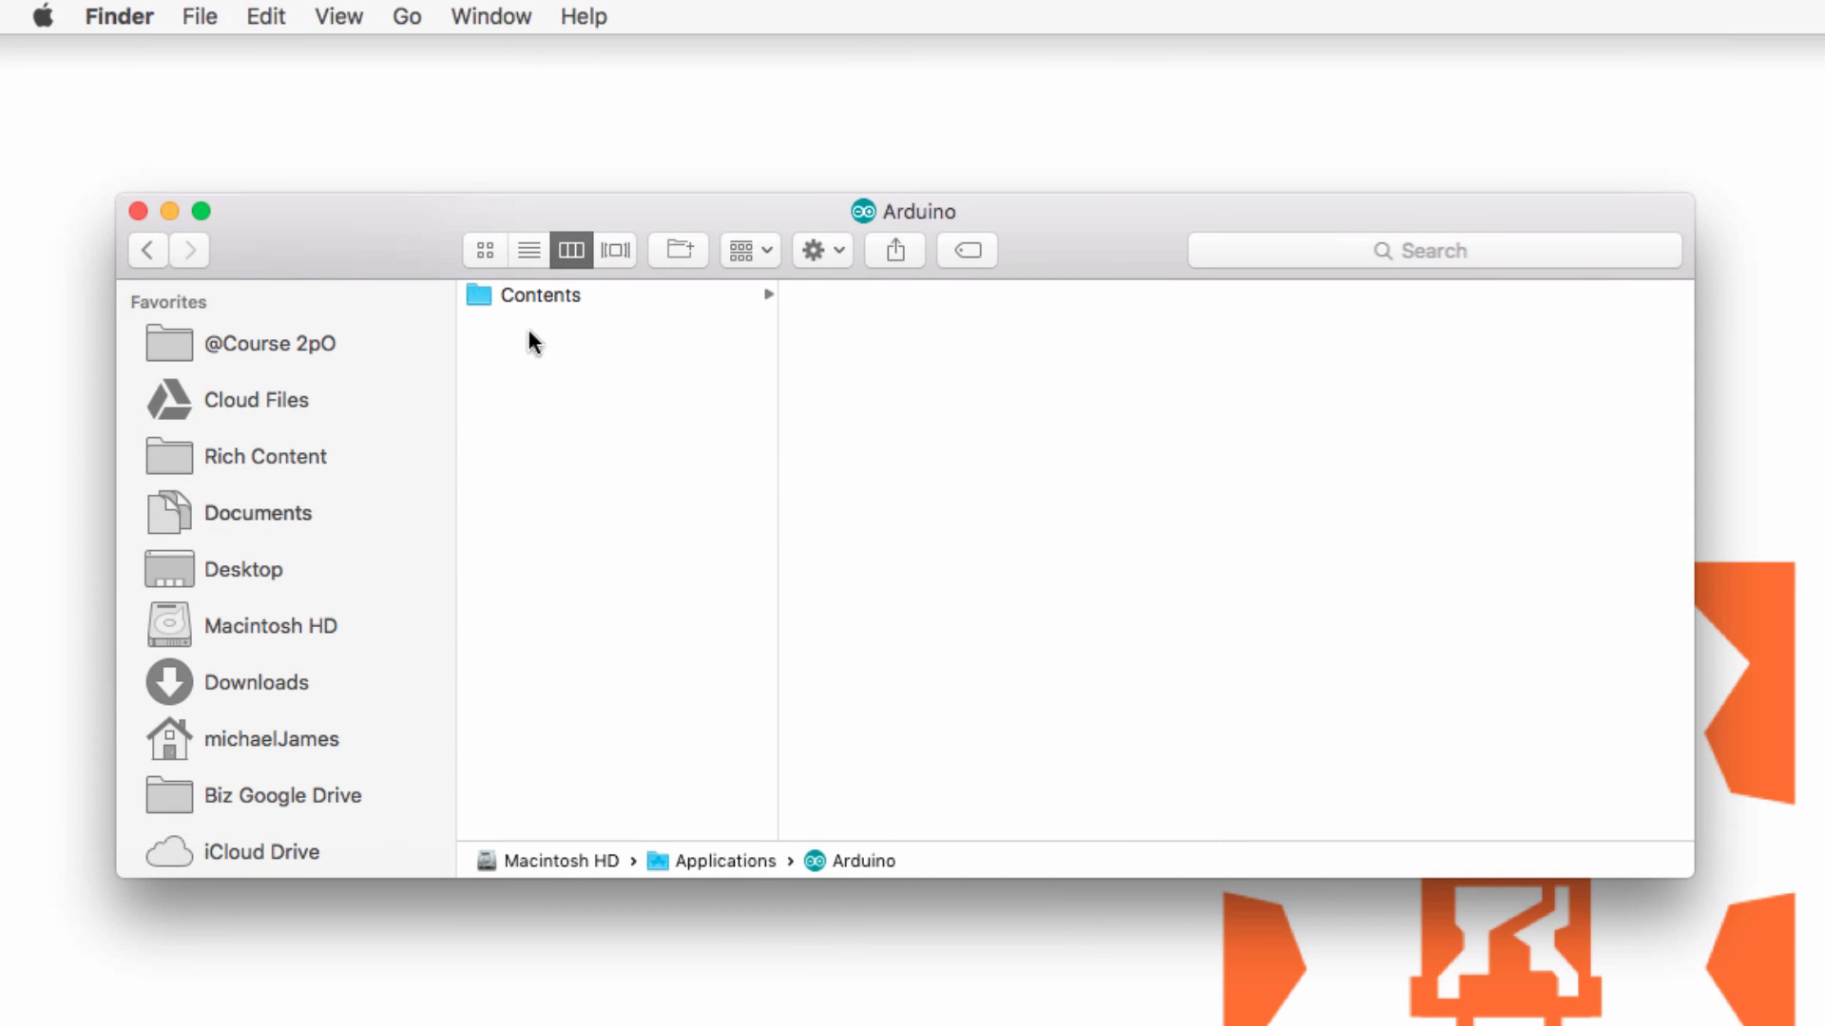
- Descend through Contents, Java and lib toward the theme folder holding theme.txt
click(538, 295)
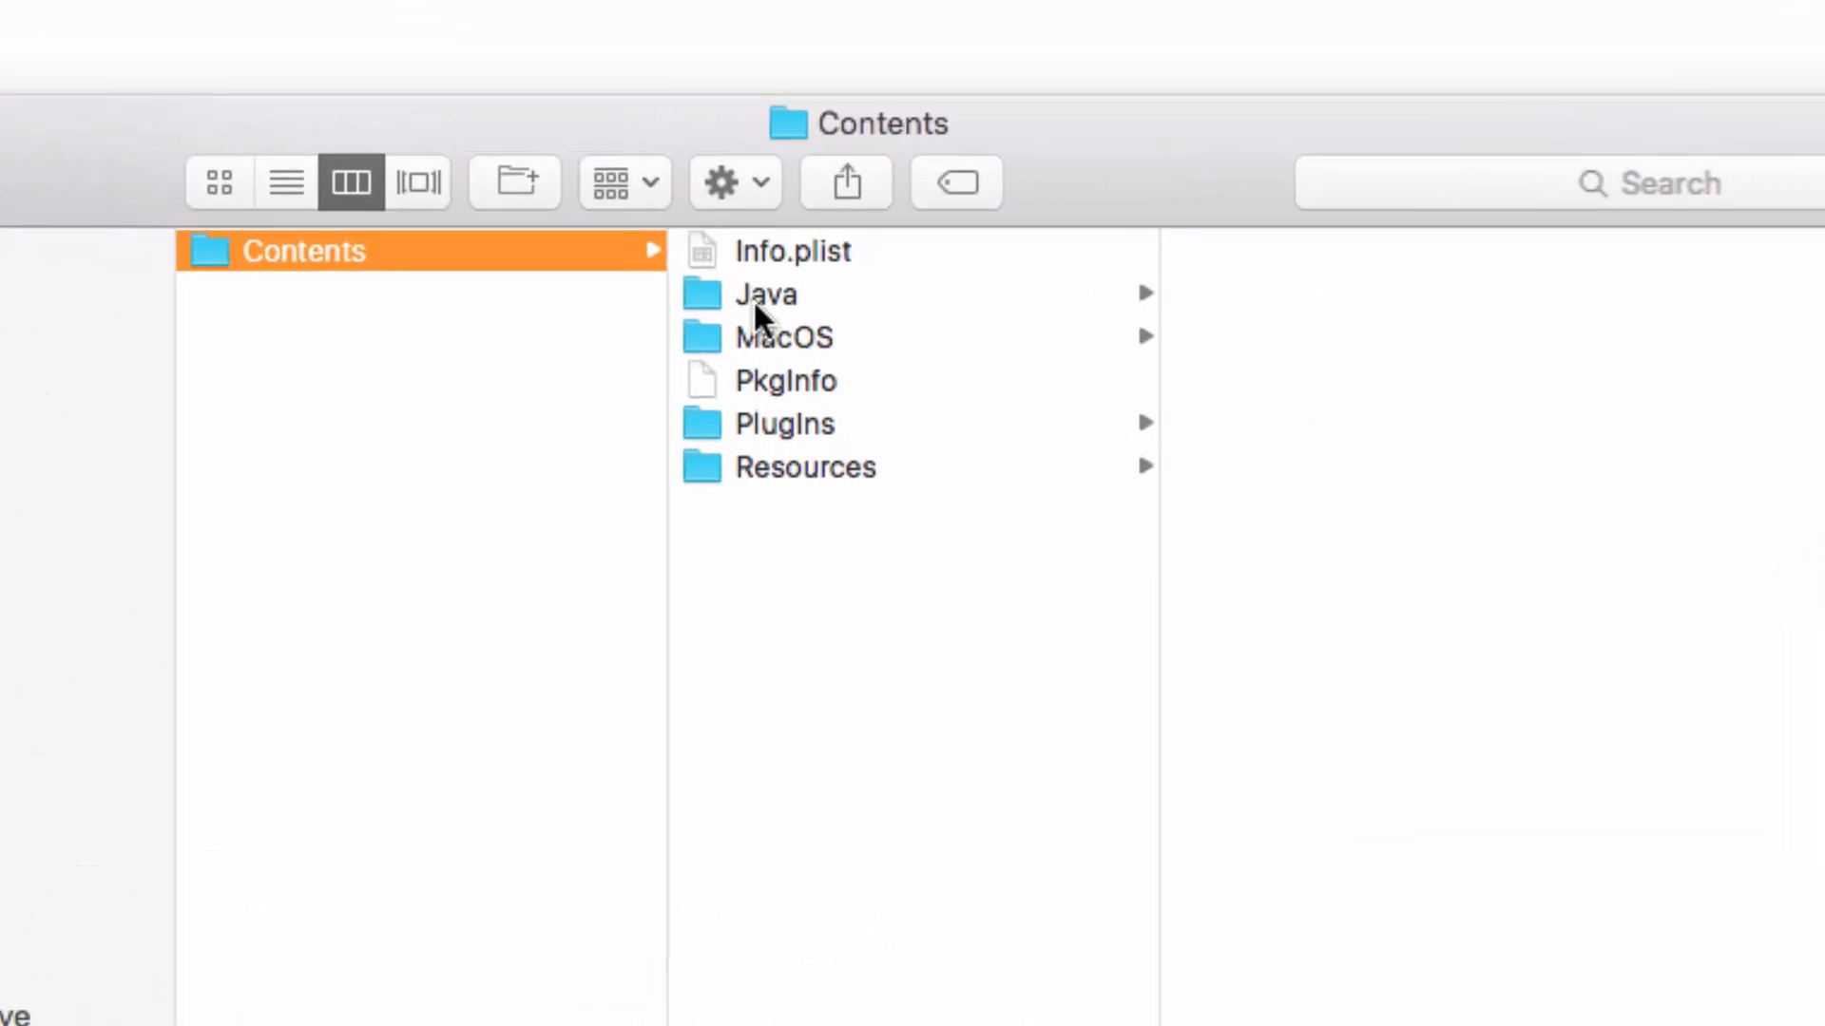
click(764, 292)
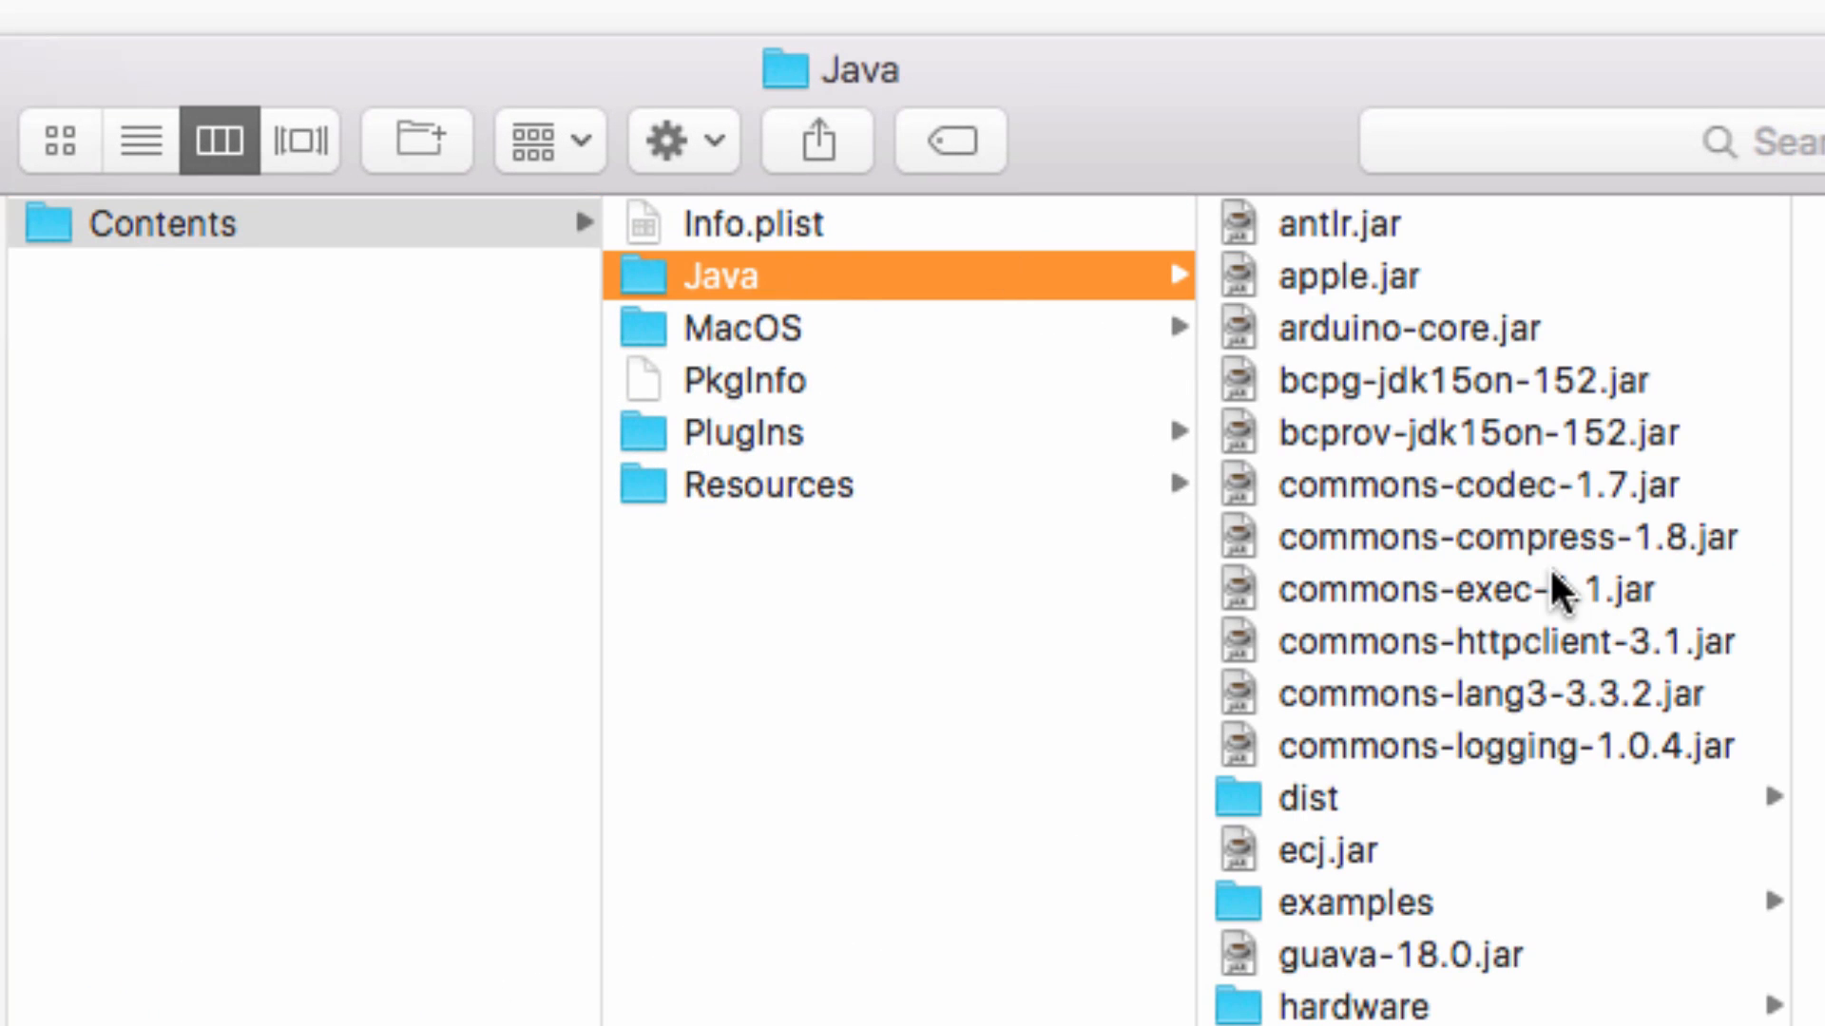
scroll(down, 3)
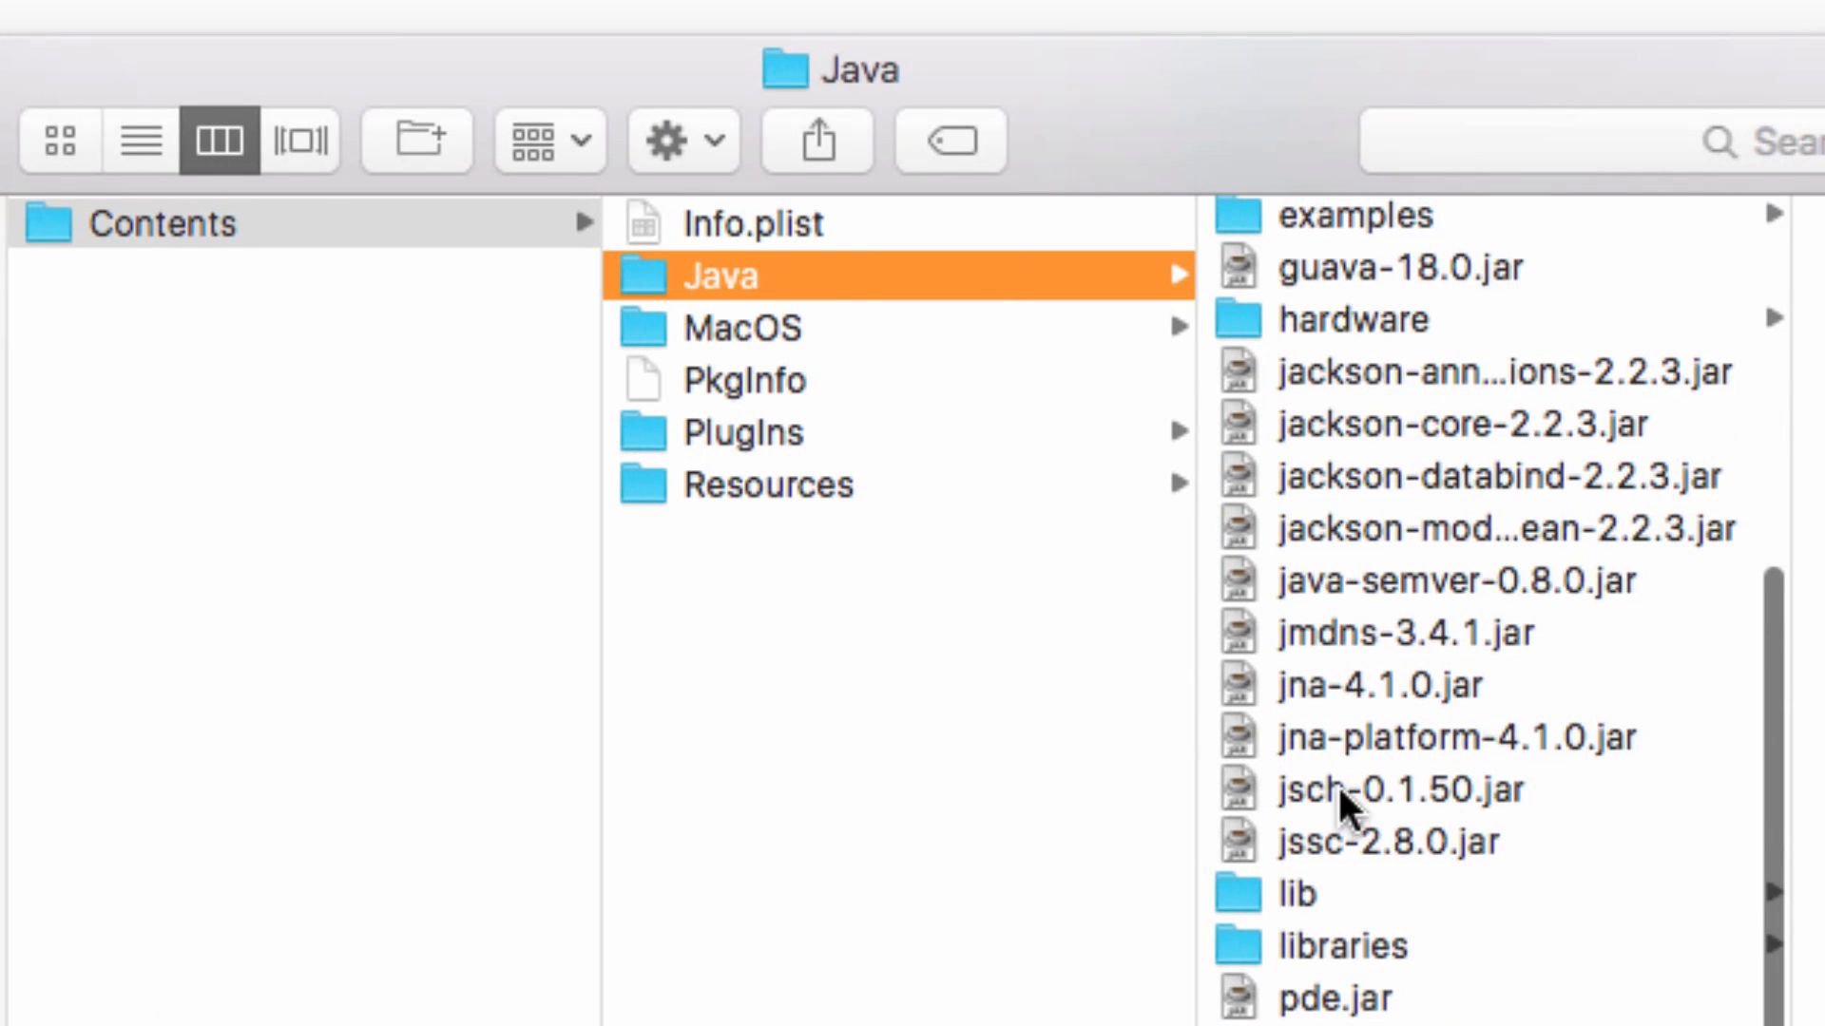
click(1294, 893)
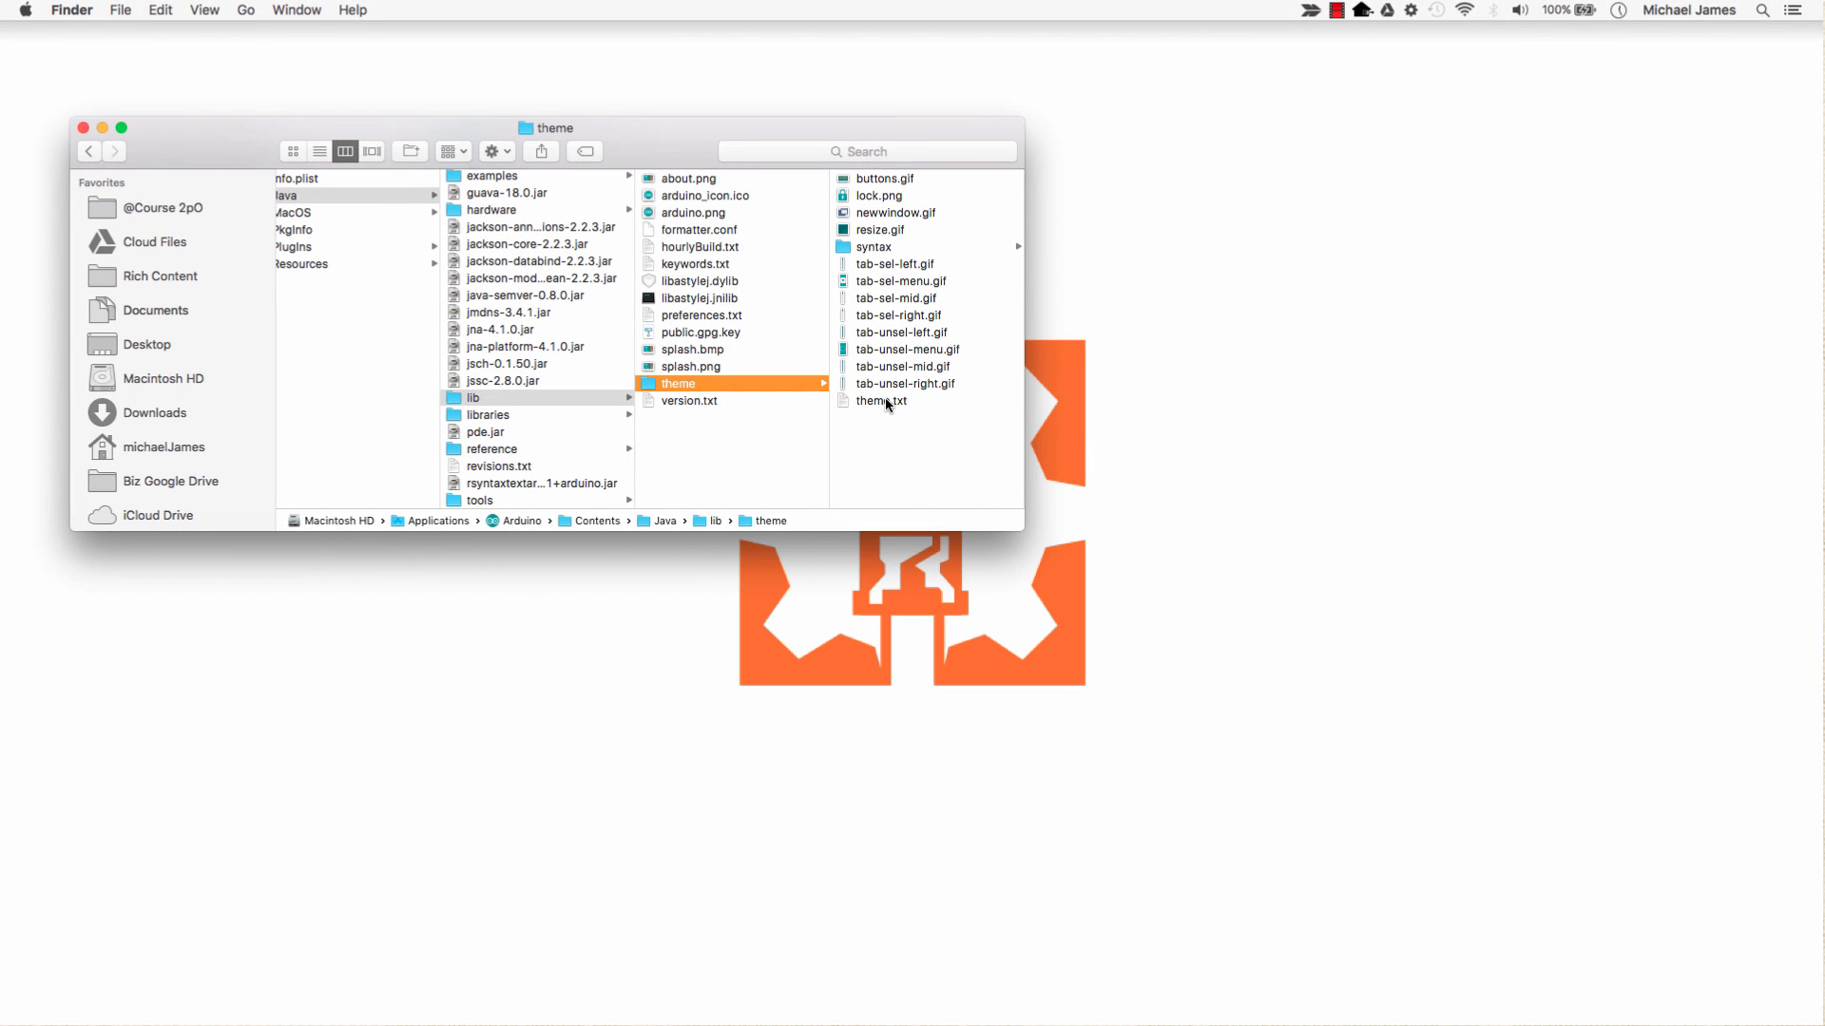
- Edit theme.txt so editor.comment2.style uses colour #e8561a, then return to the sketch
double_click(880, 401)
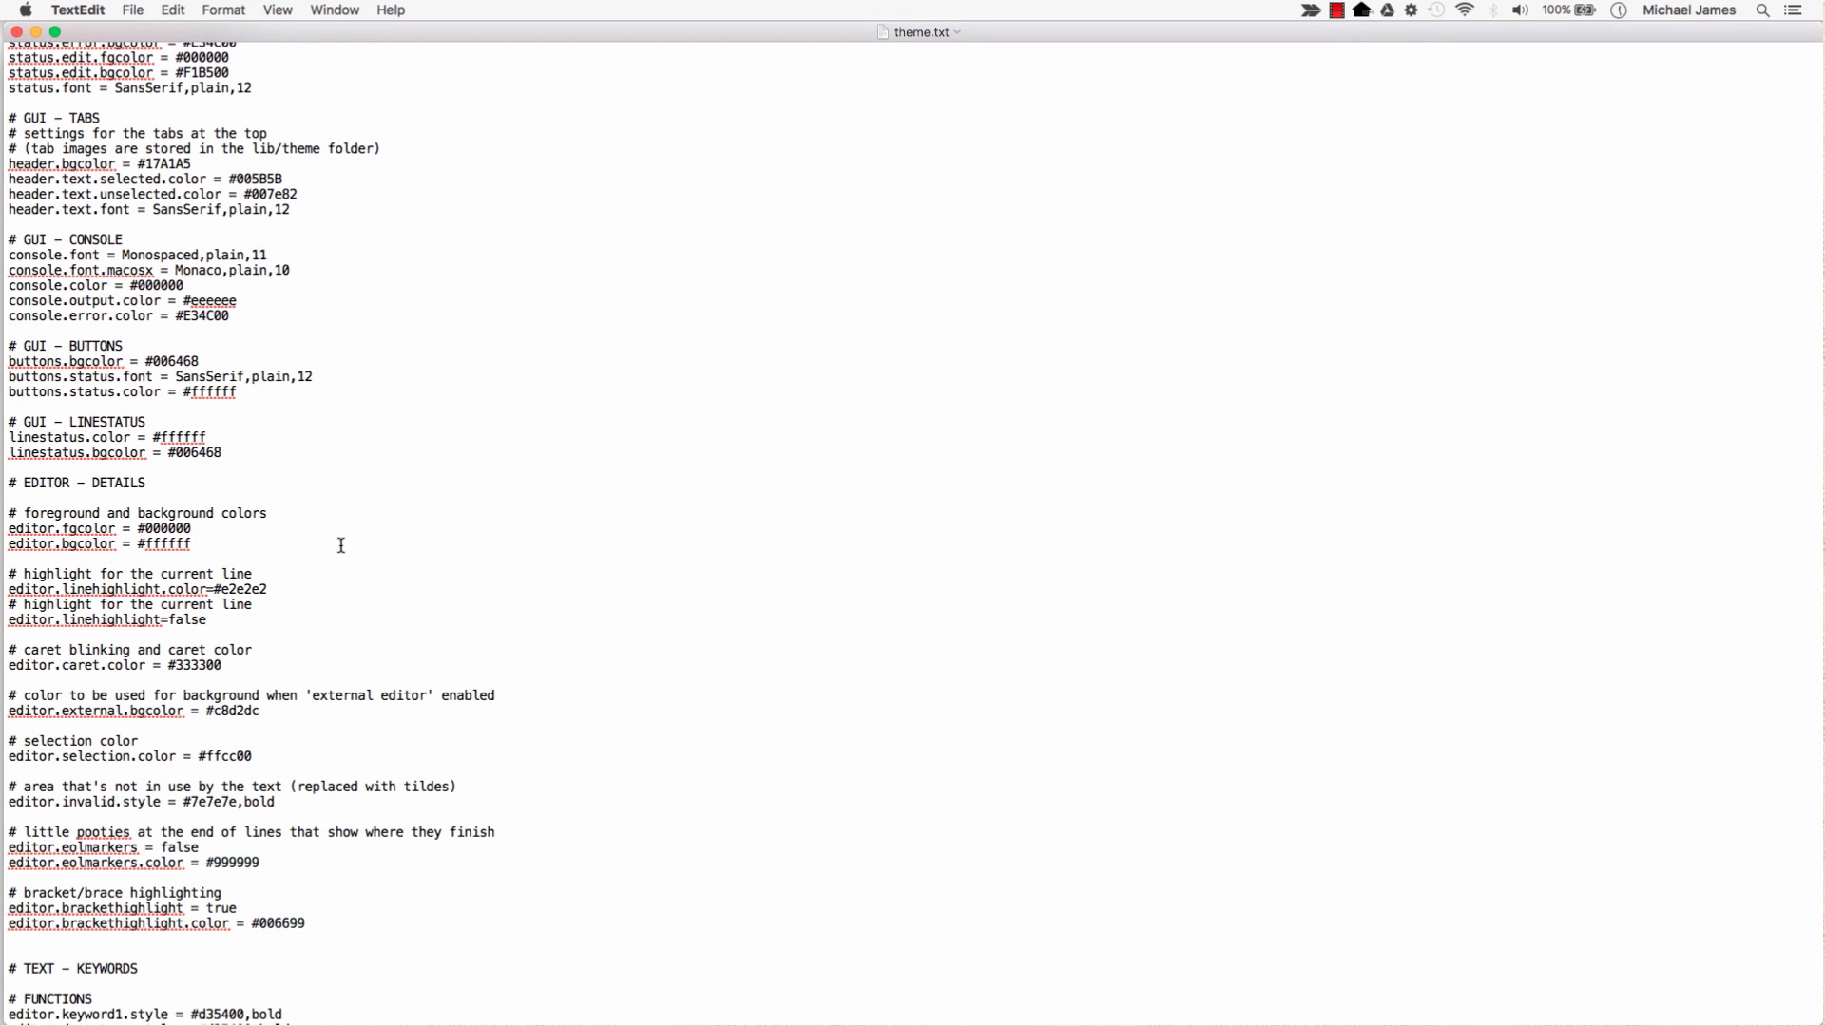
scroll(down, 3)
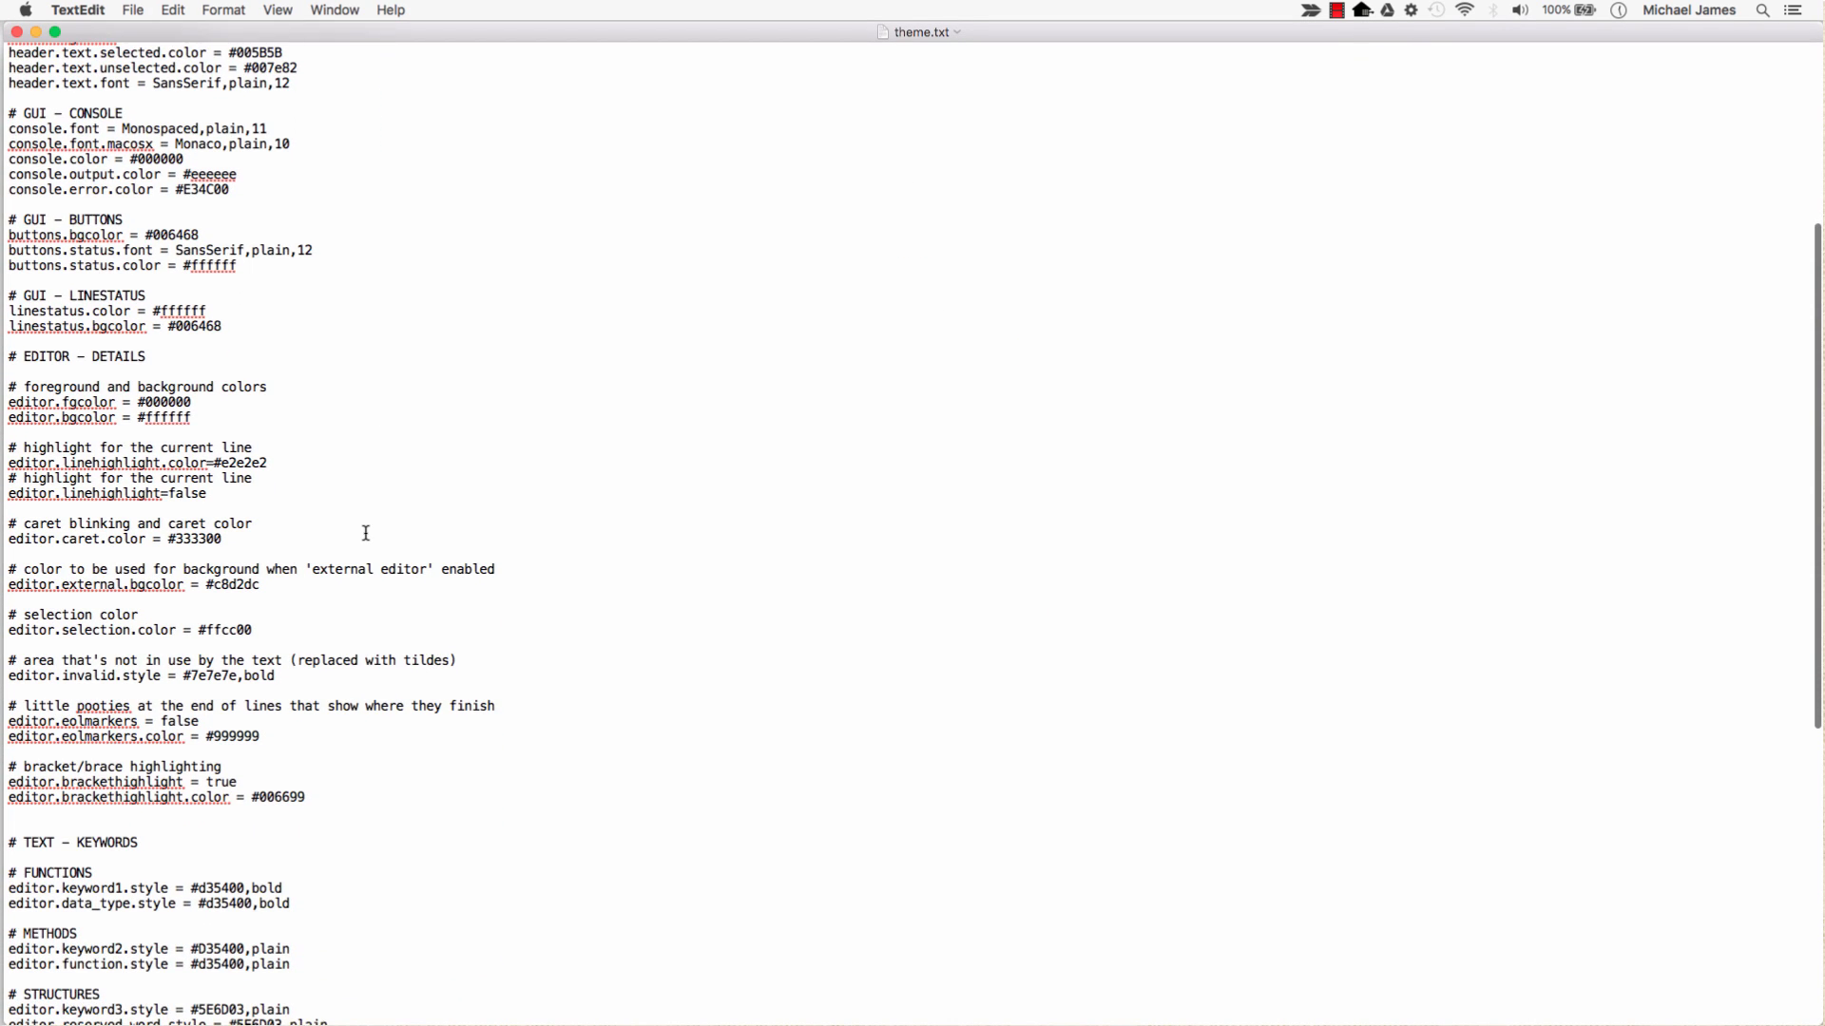
scroll(down, 3)
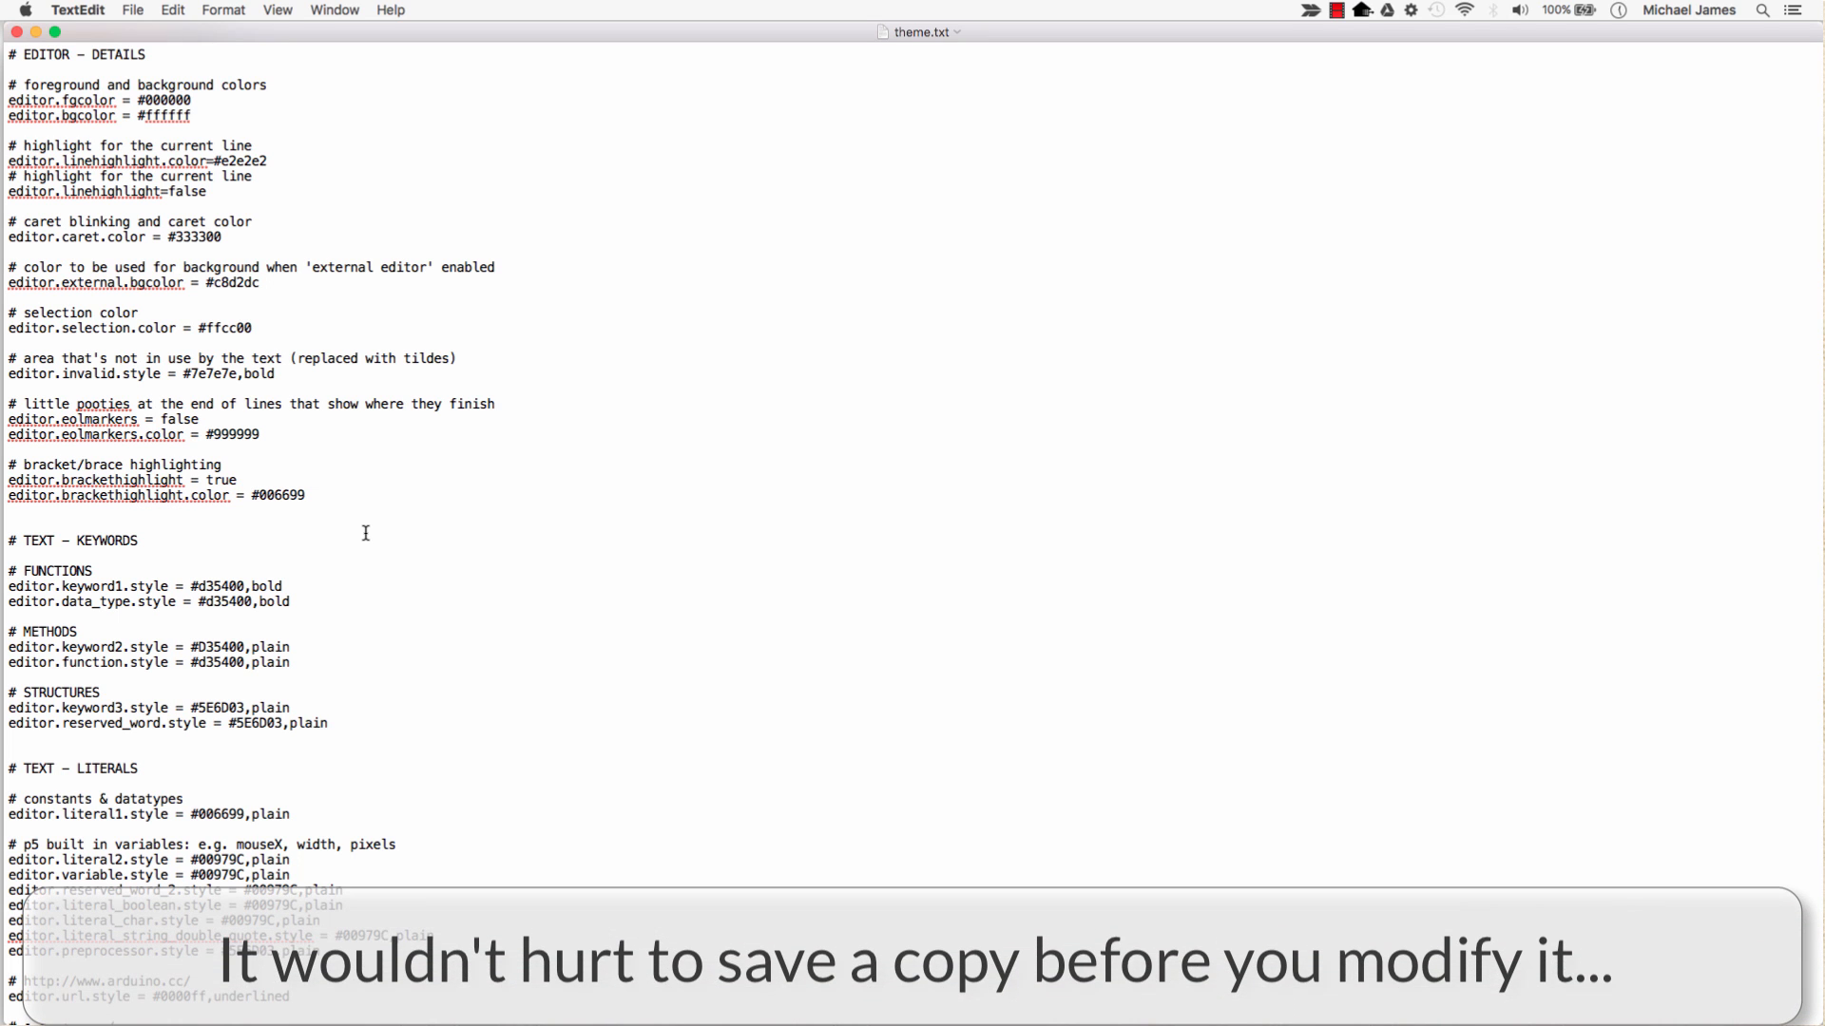
scroll(down, 3)
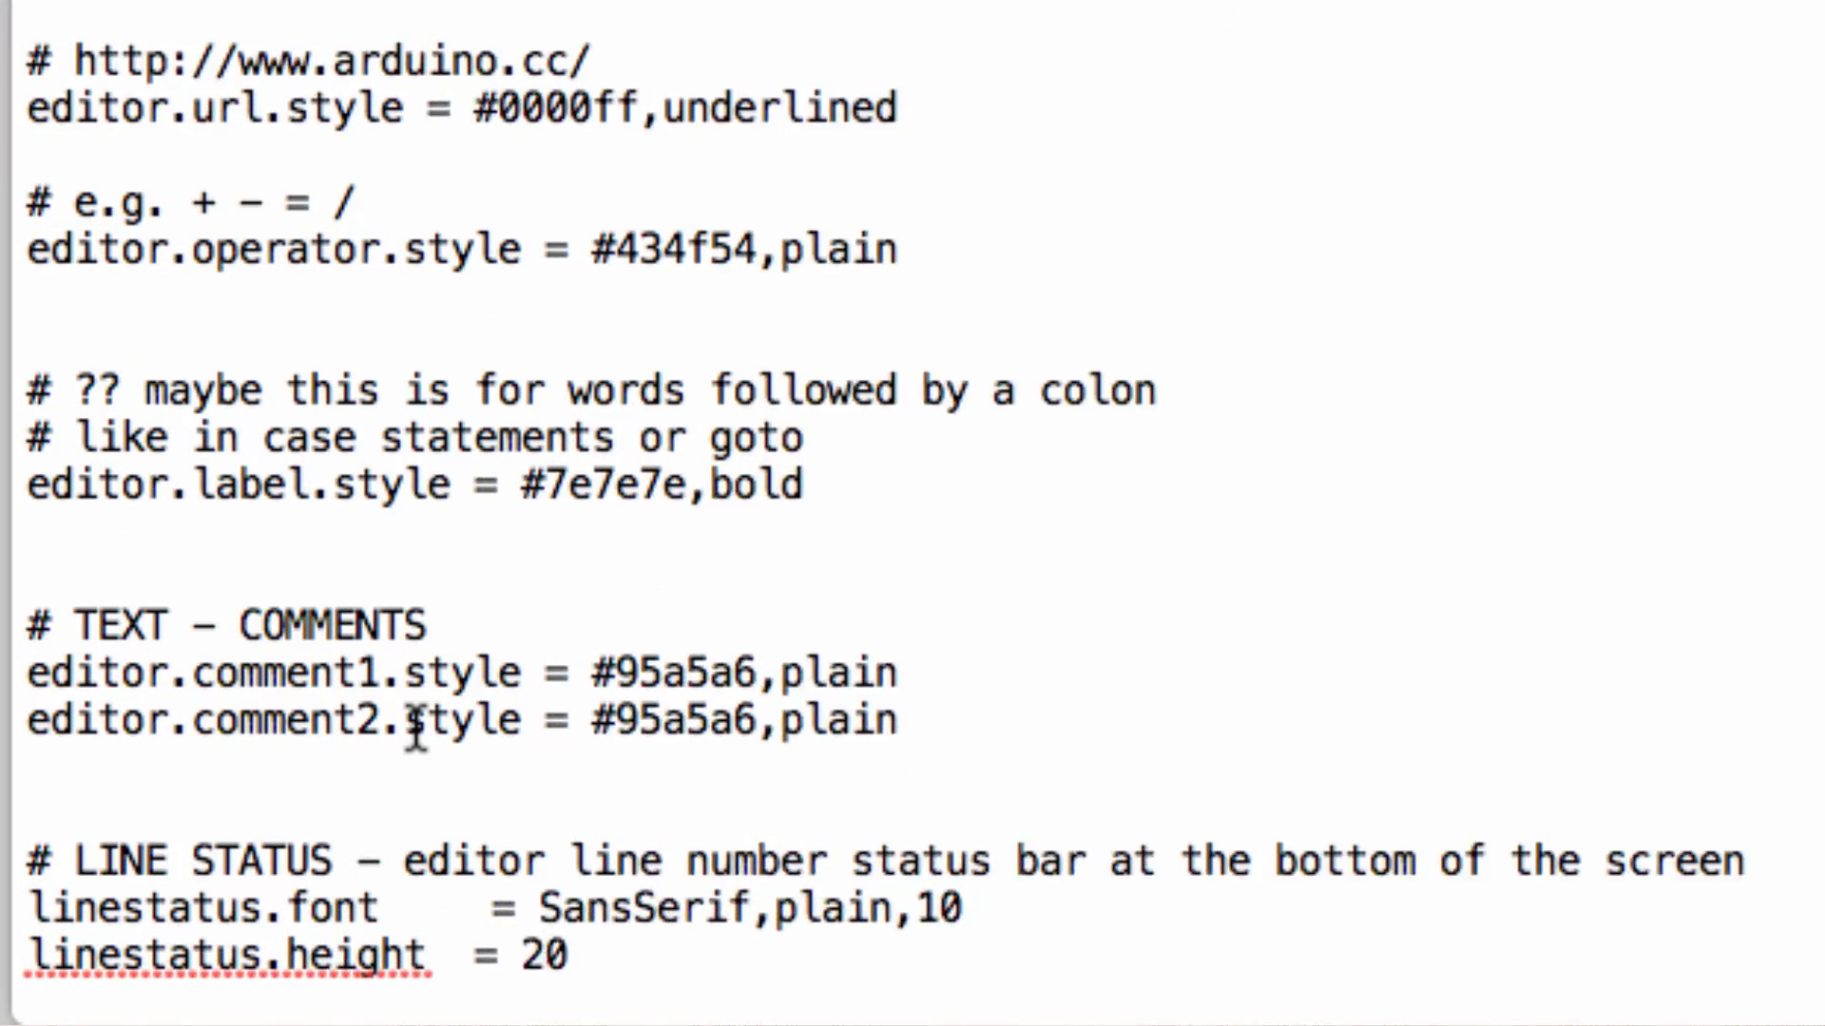
scroll(down, 3)
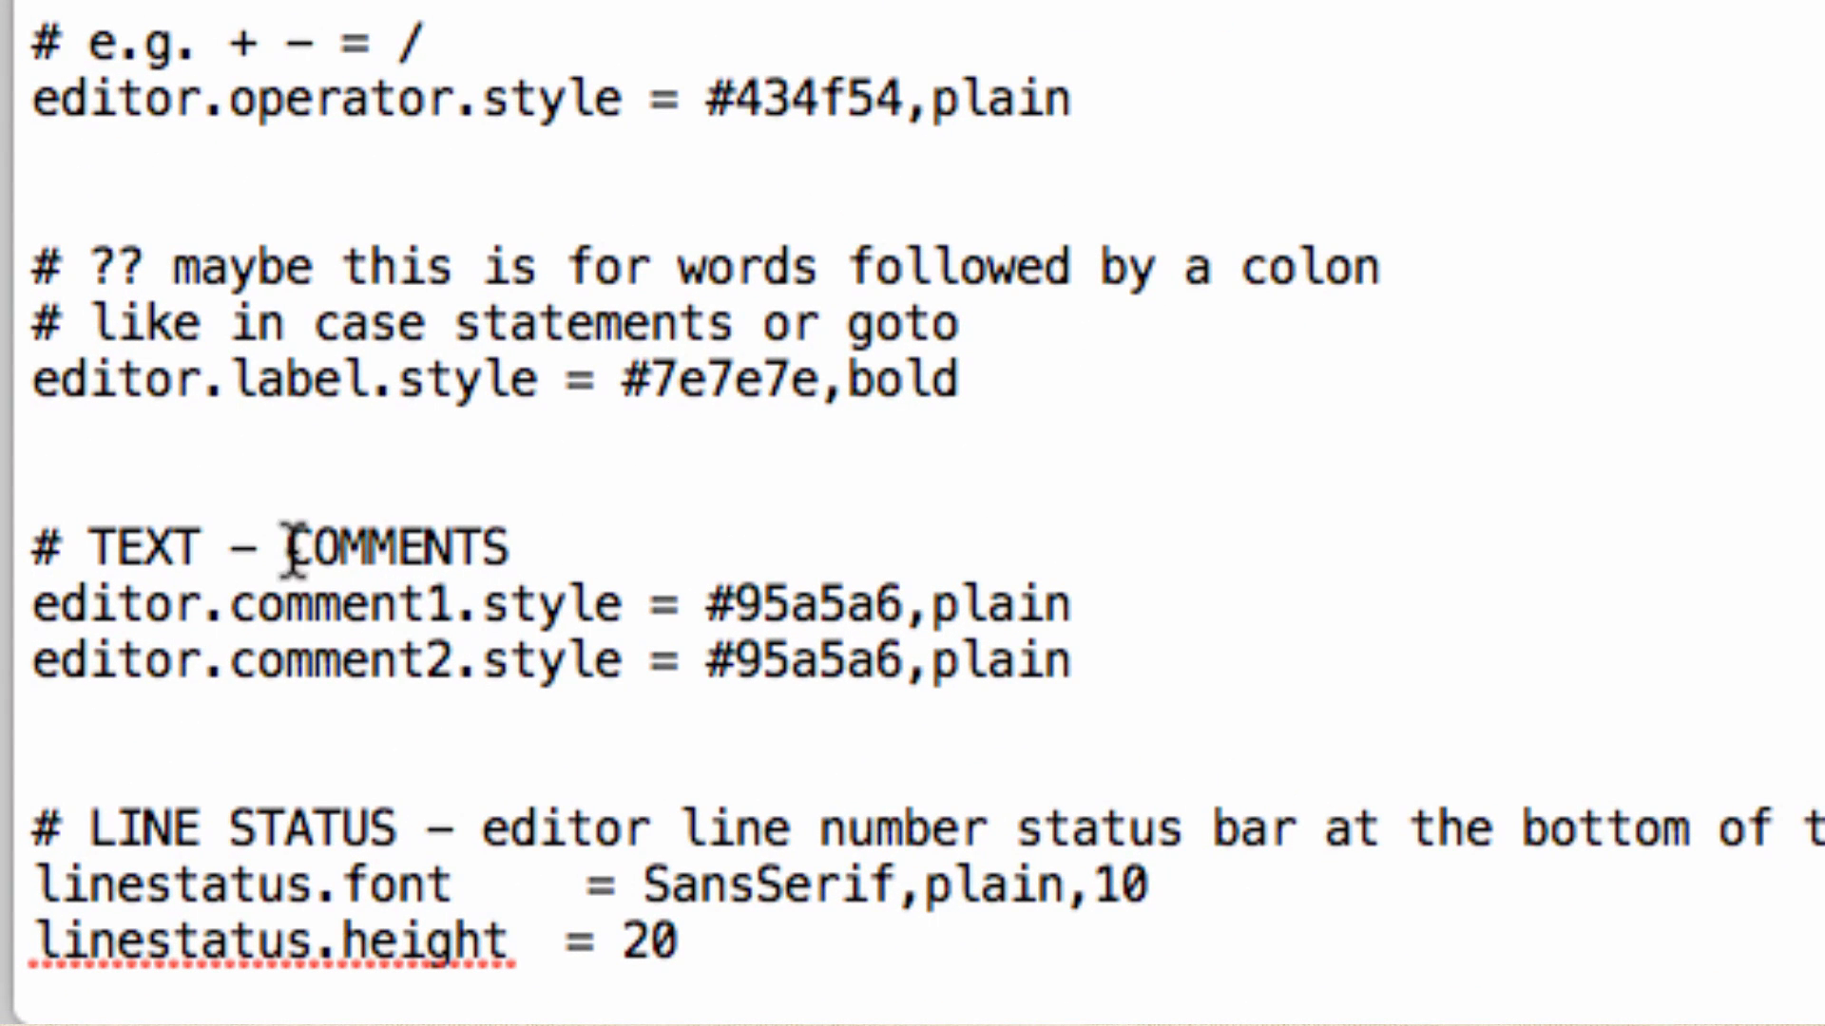
mouse_move(268, 610)
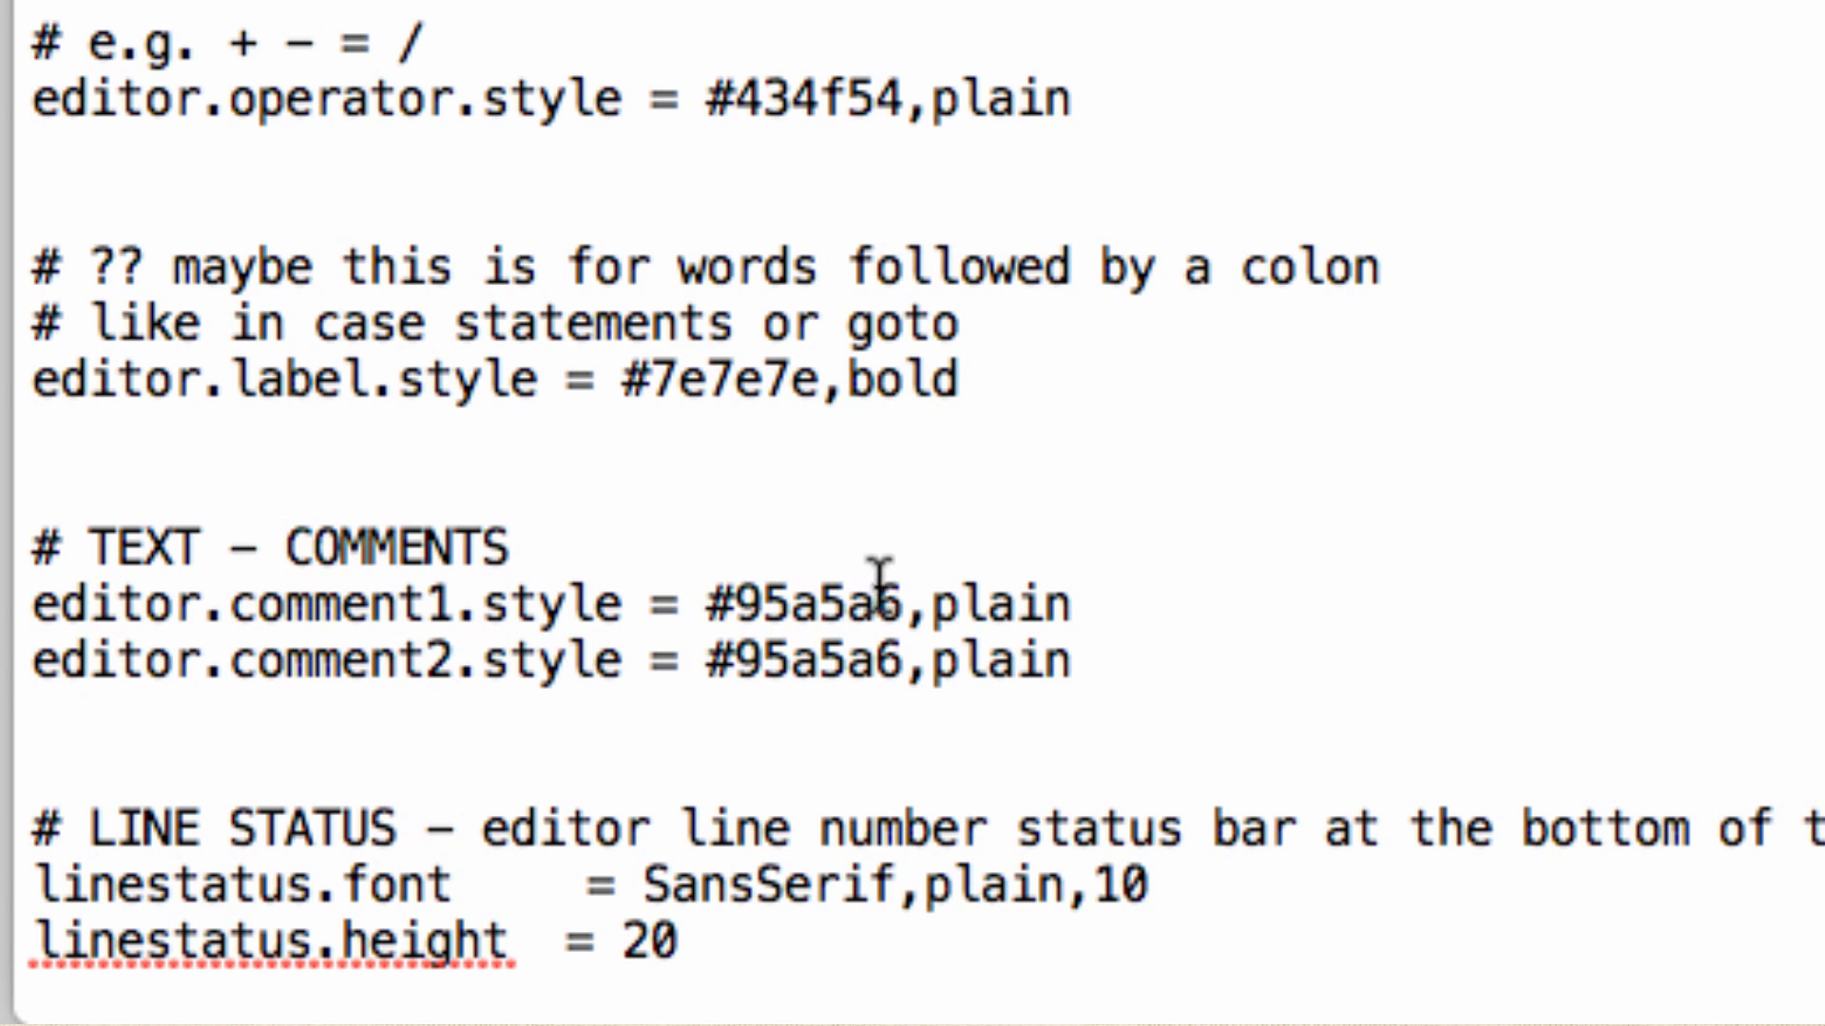
mouse_move(1159, 597)
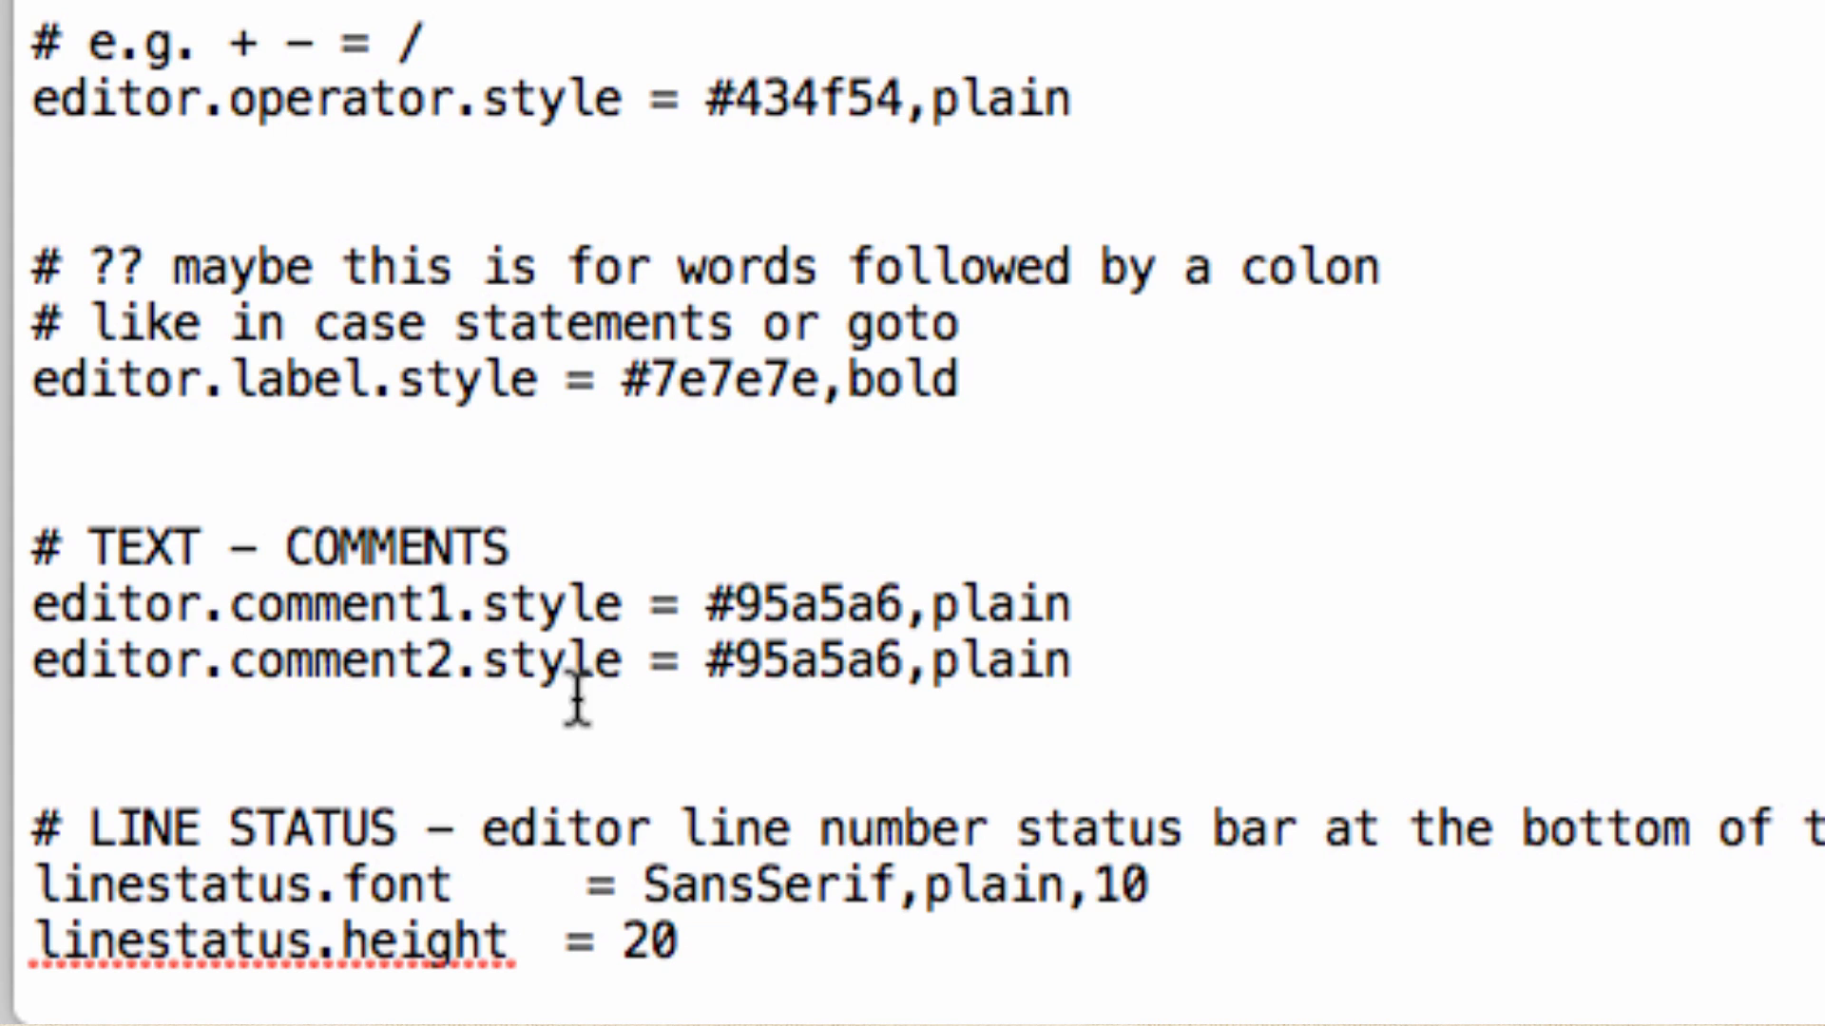
mouse_move(728, 629)
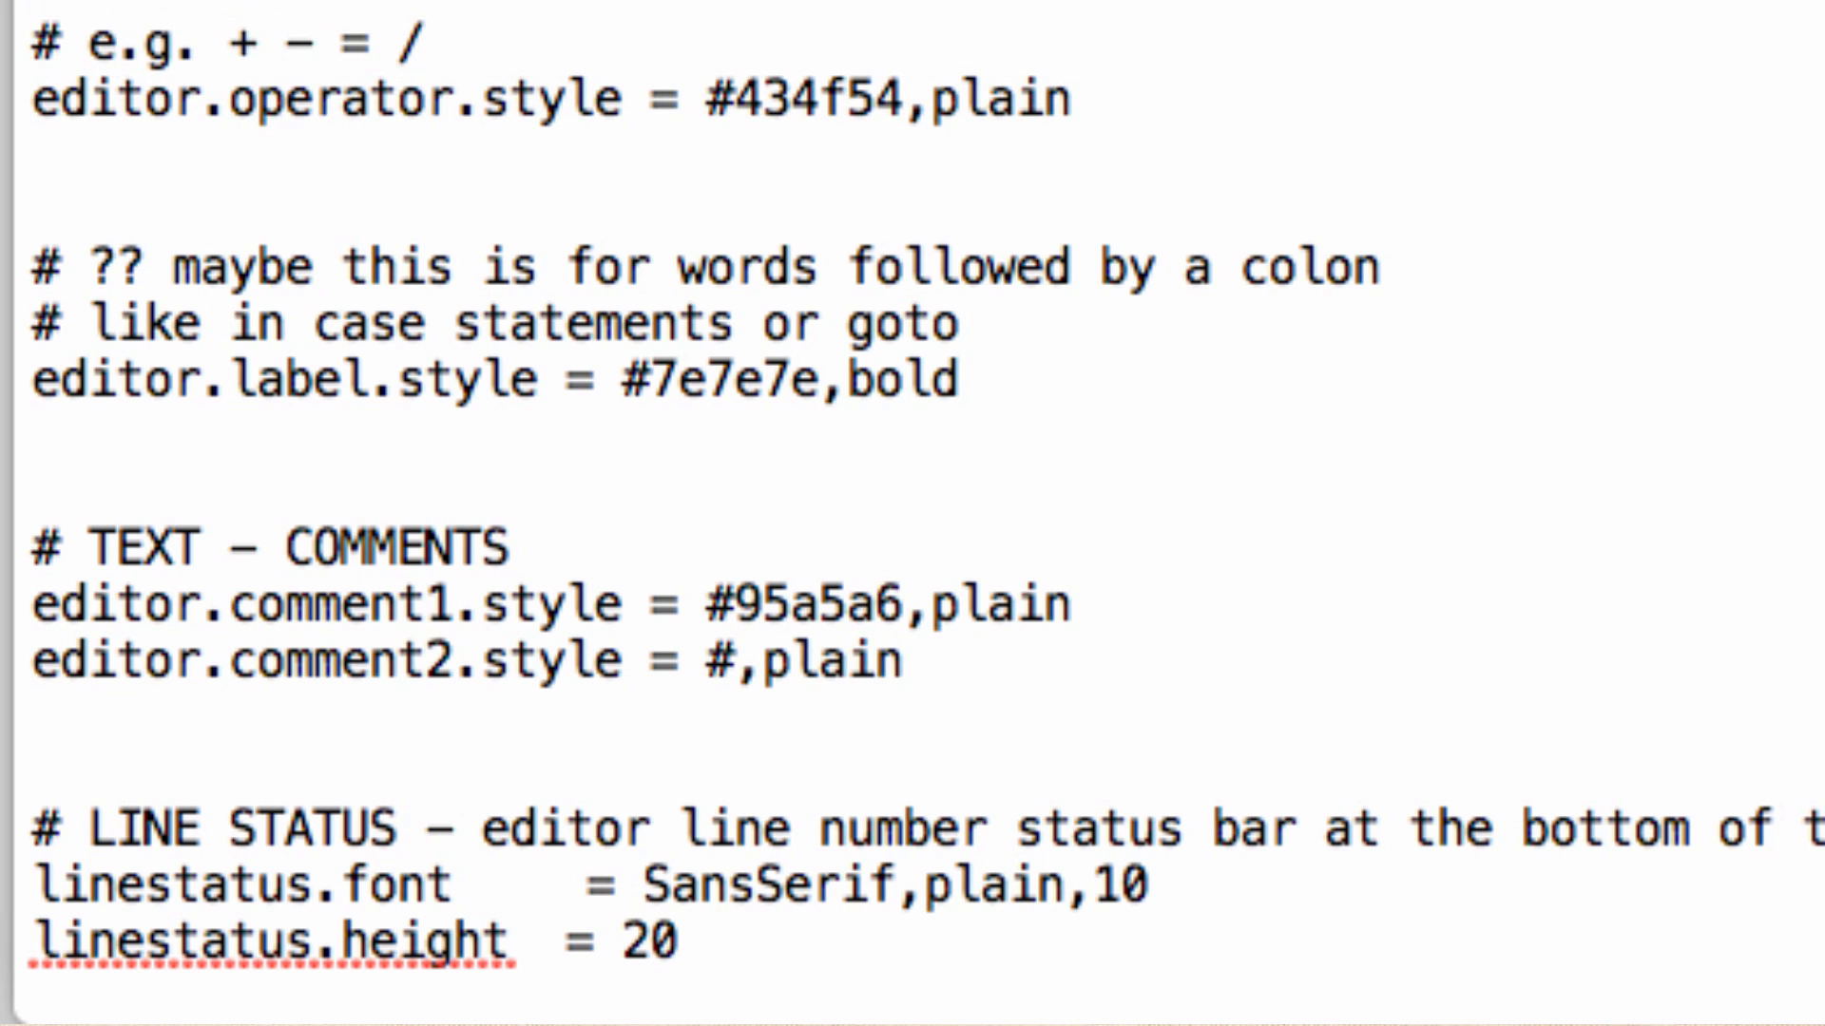
text(e8561a)
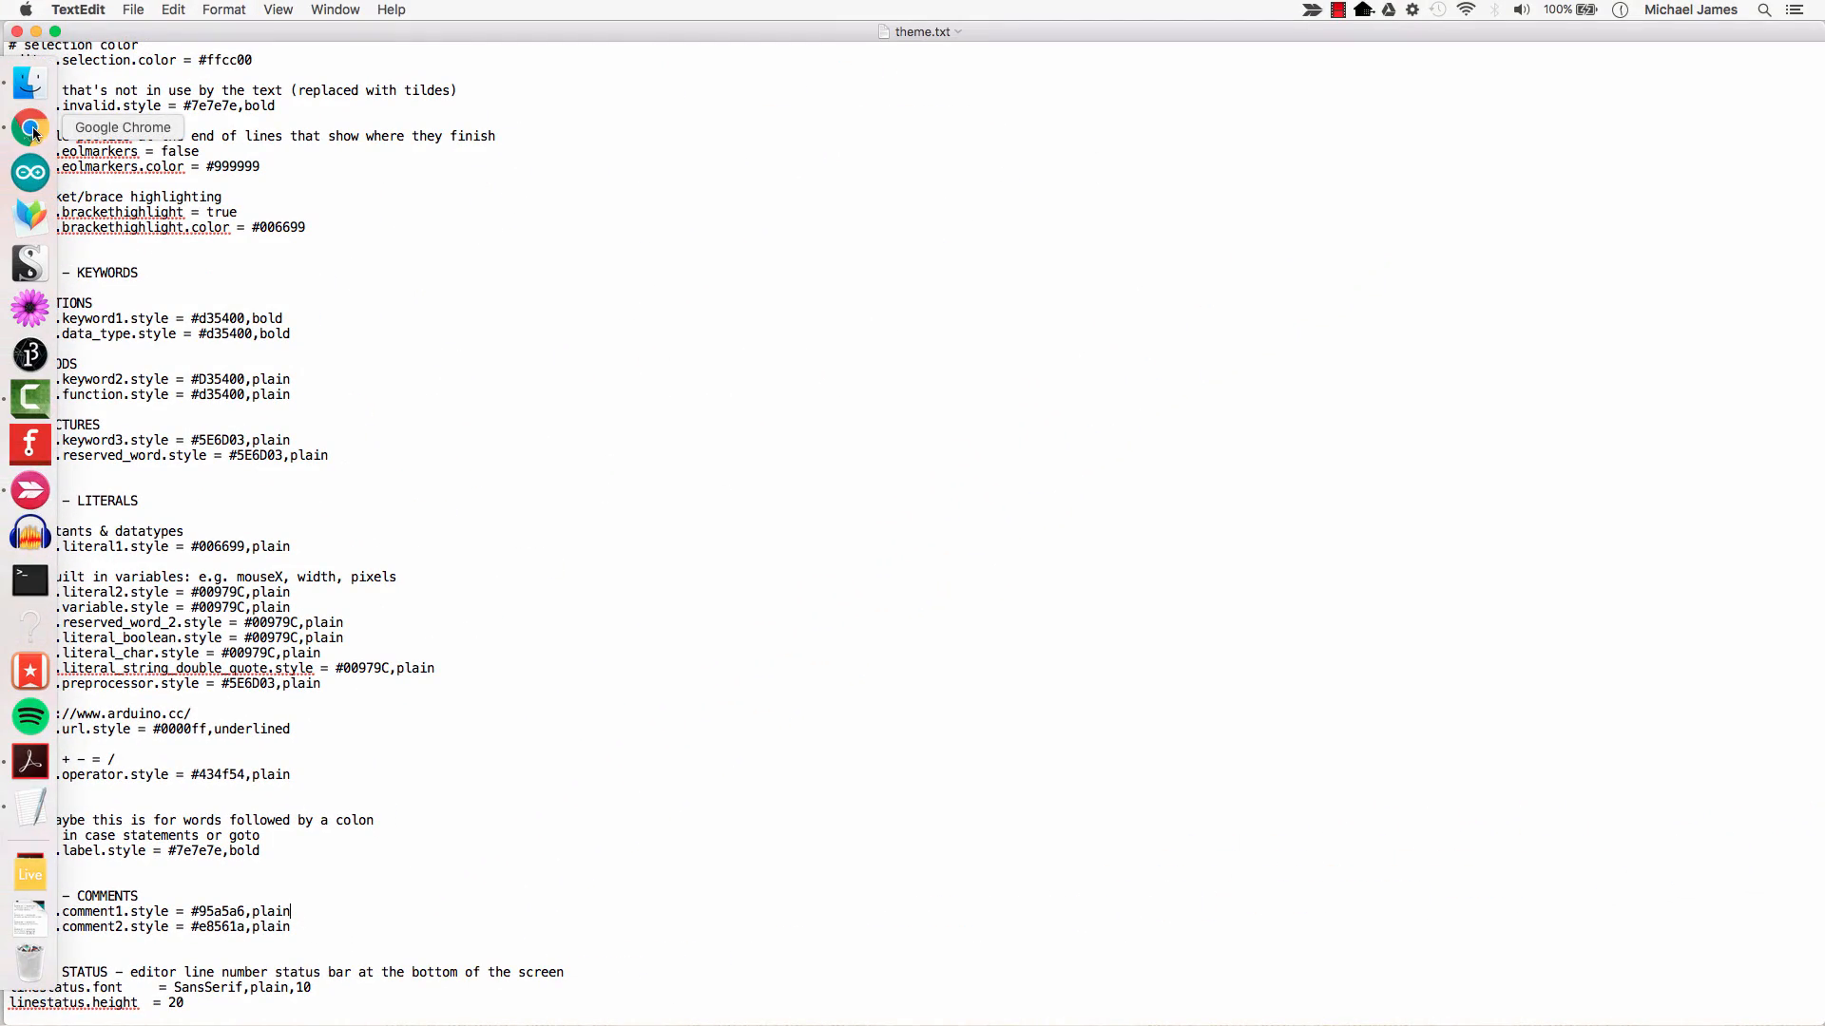
click(28, 173)
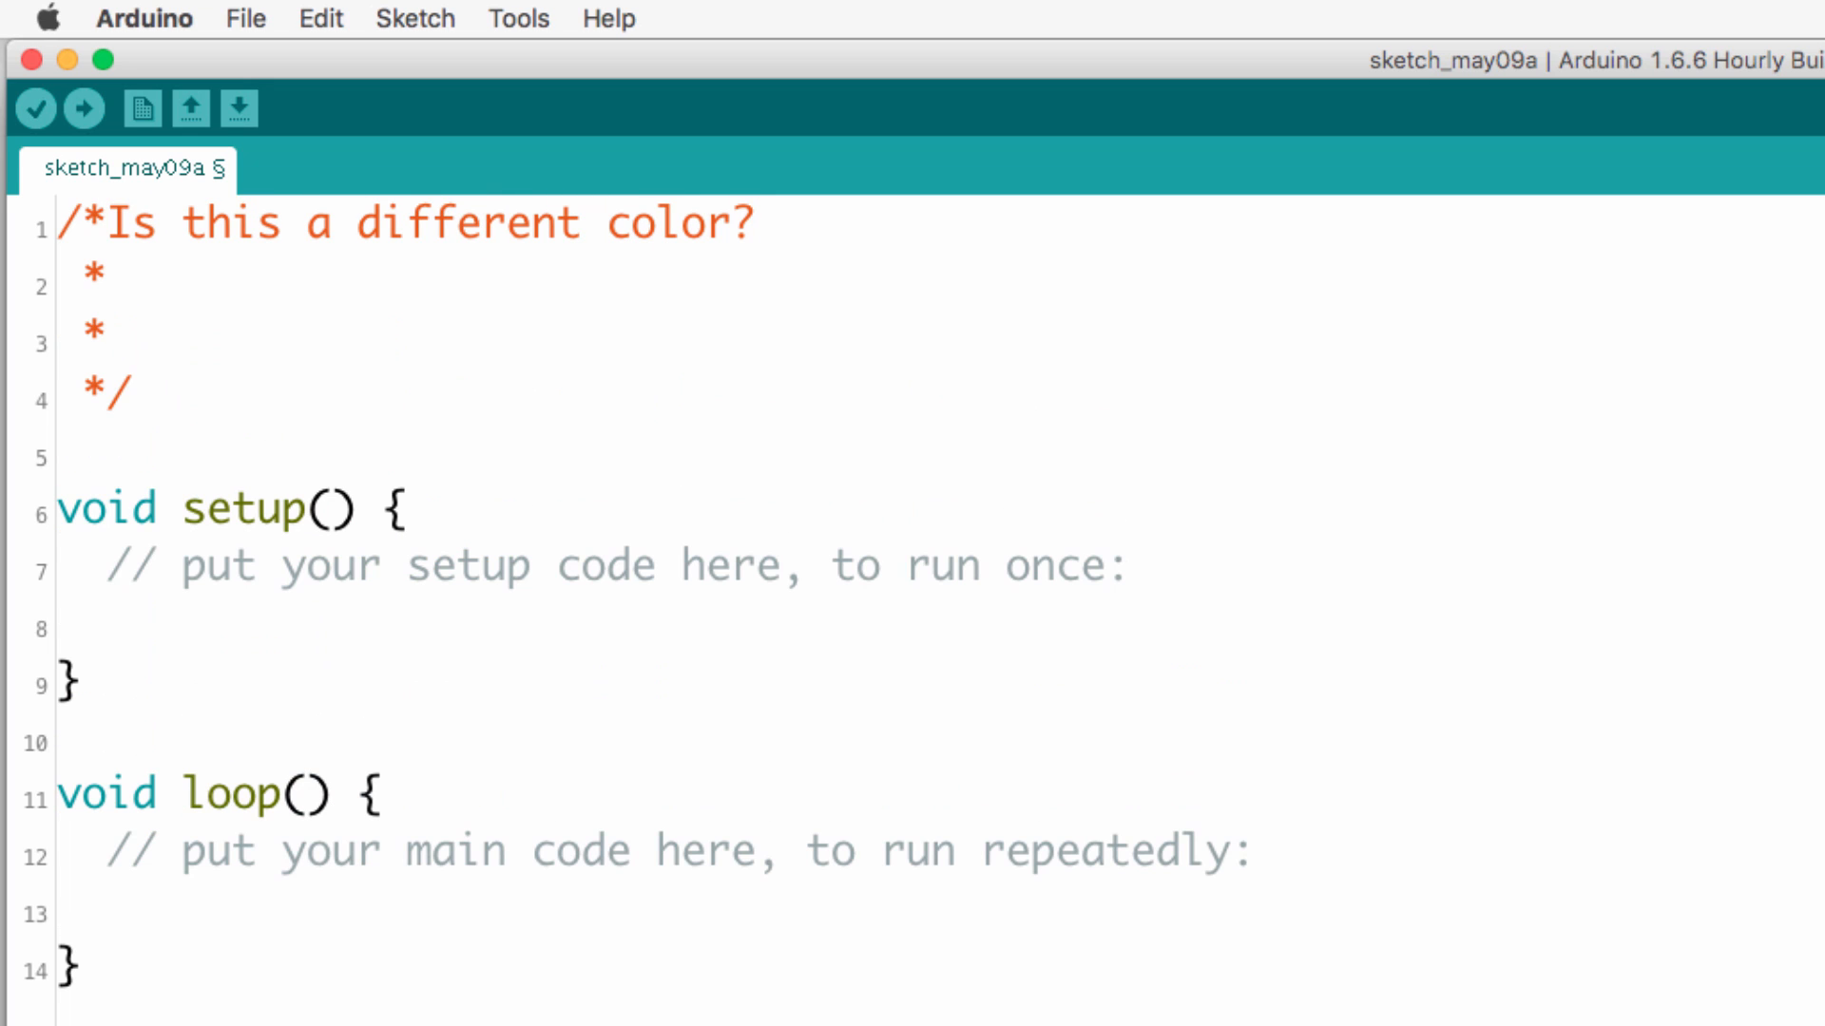
- Write 'Heck Yeah baby!' in the sketch's block comment, now displayed in orange
text(Heck Yeah baby!)
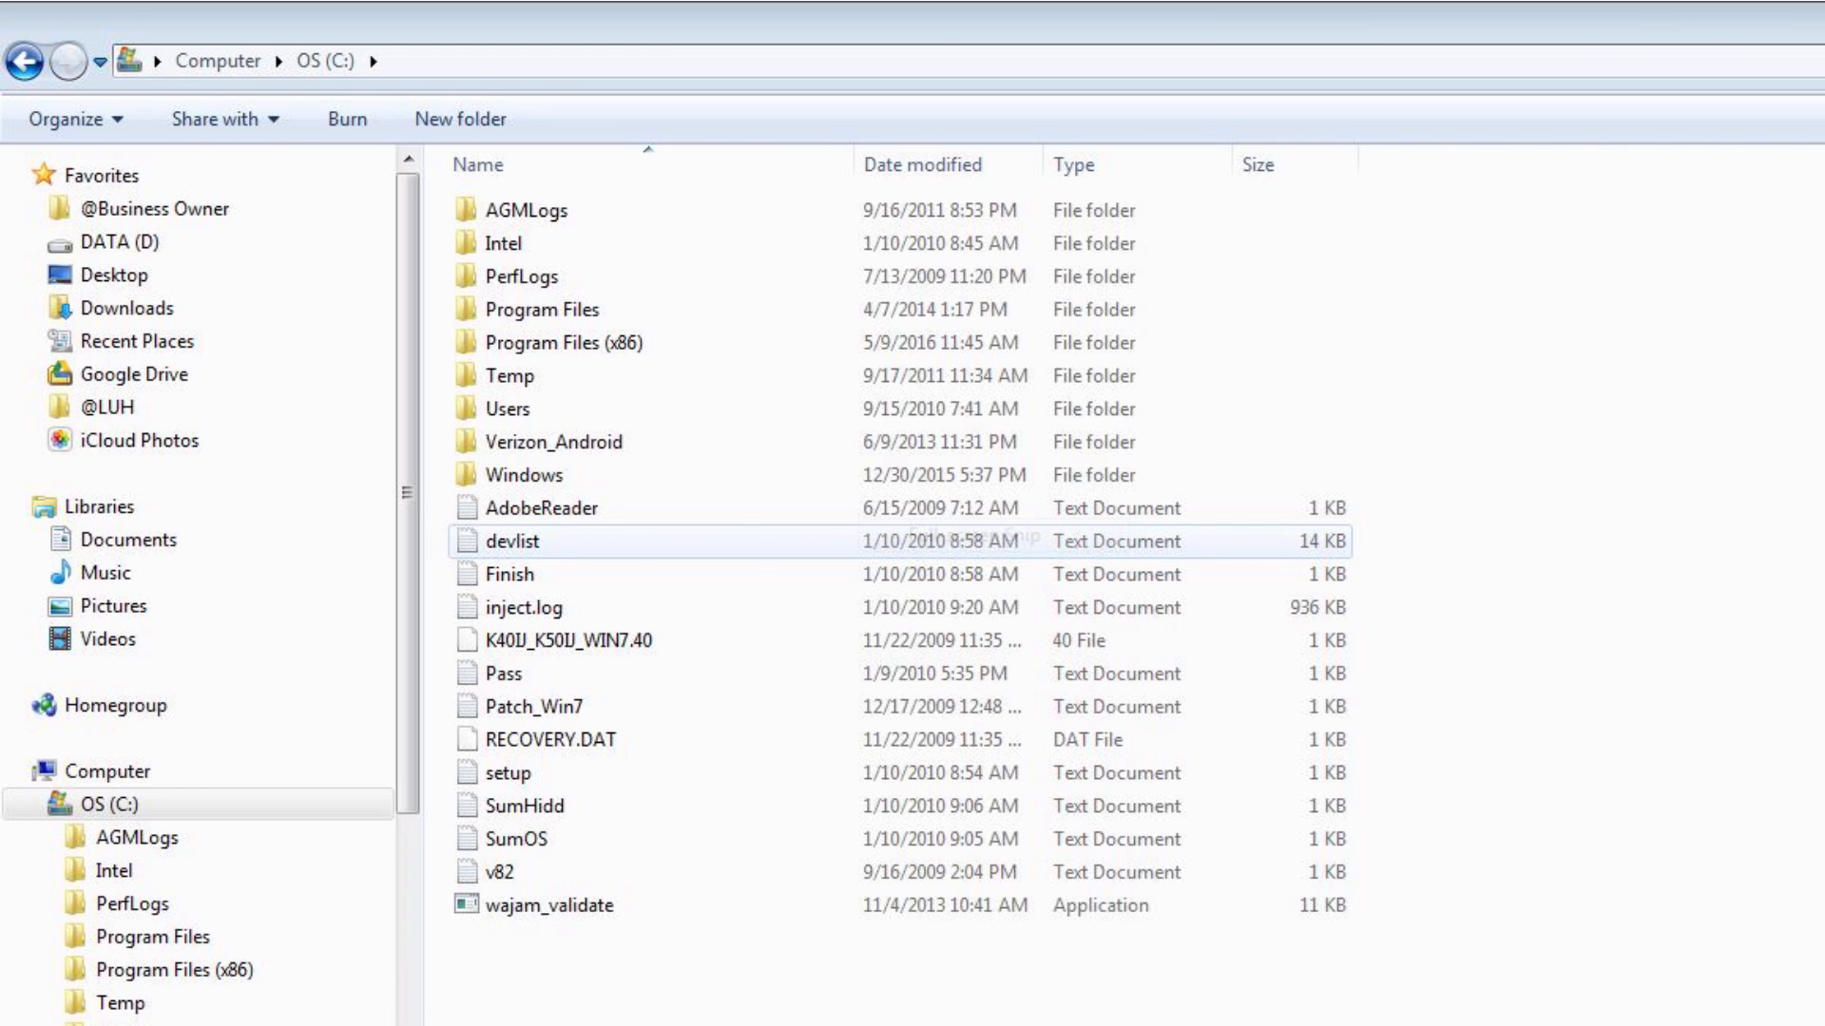
- Navigate into Program Files, arduino-1.0.1 and its lib folder
click(96, 802)
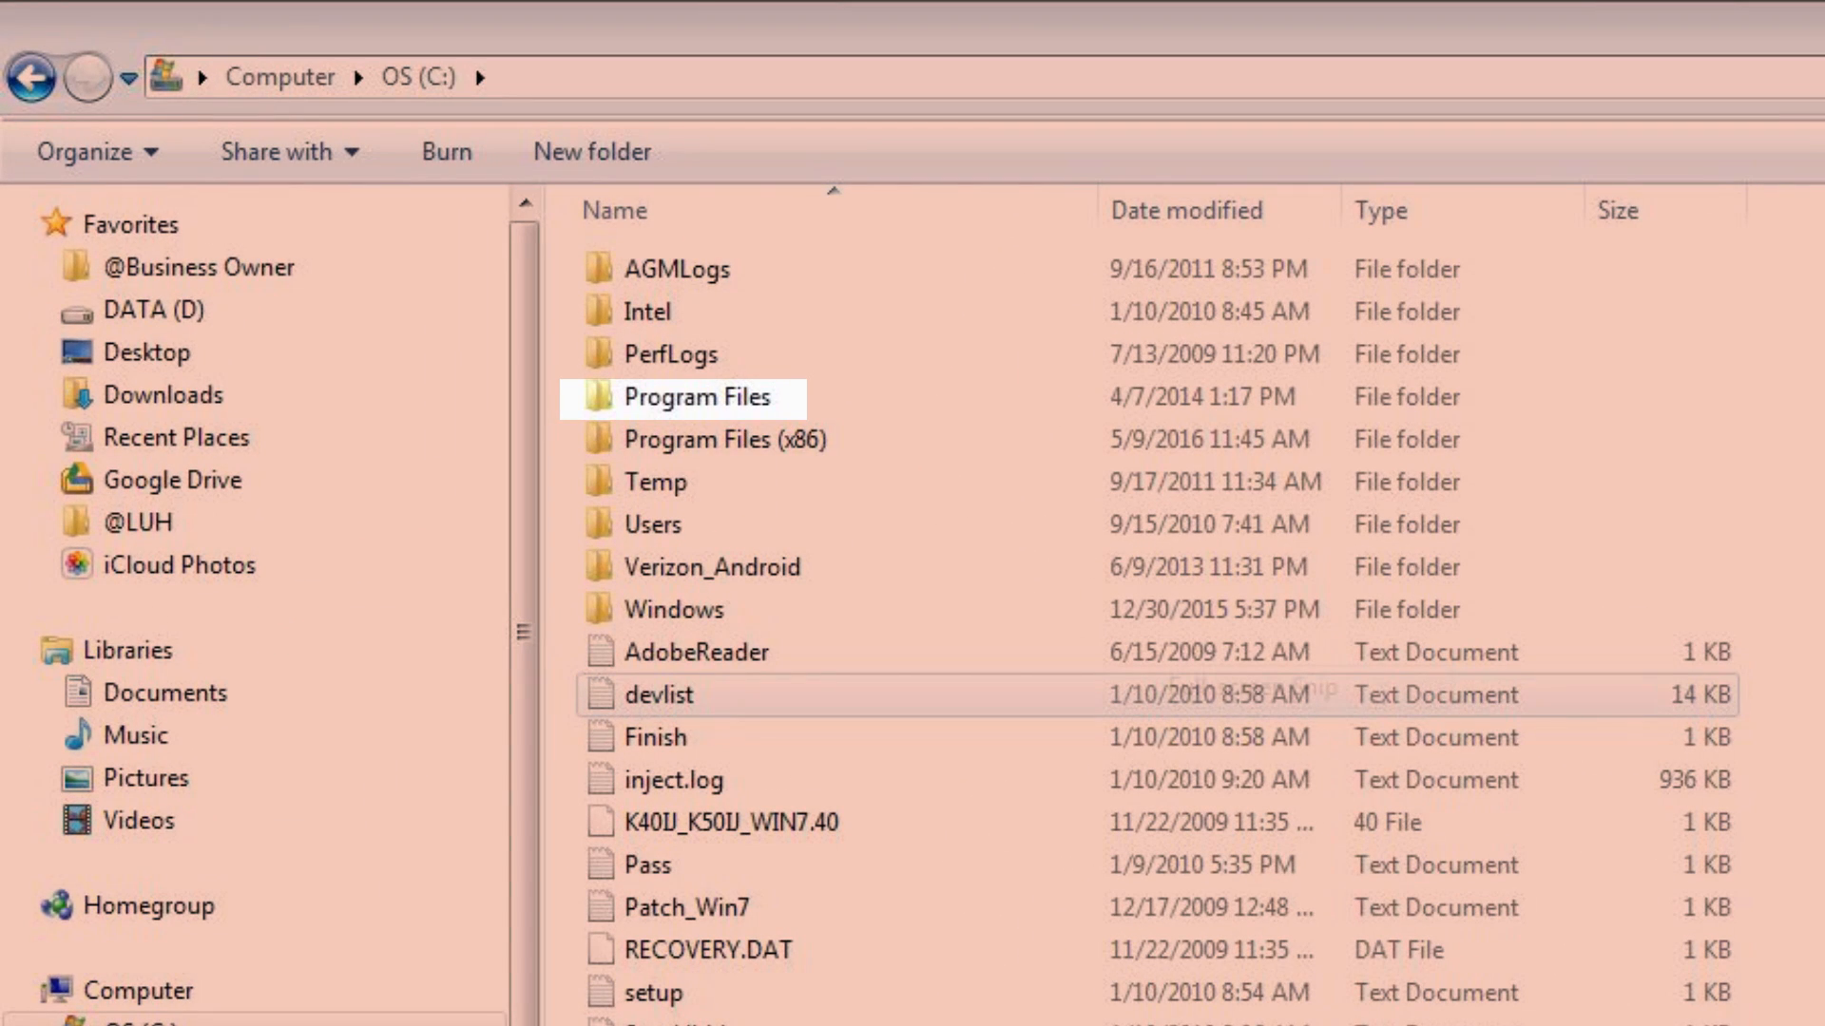
double_click(697, 397)
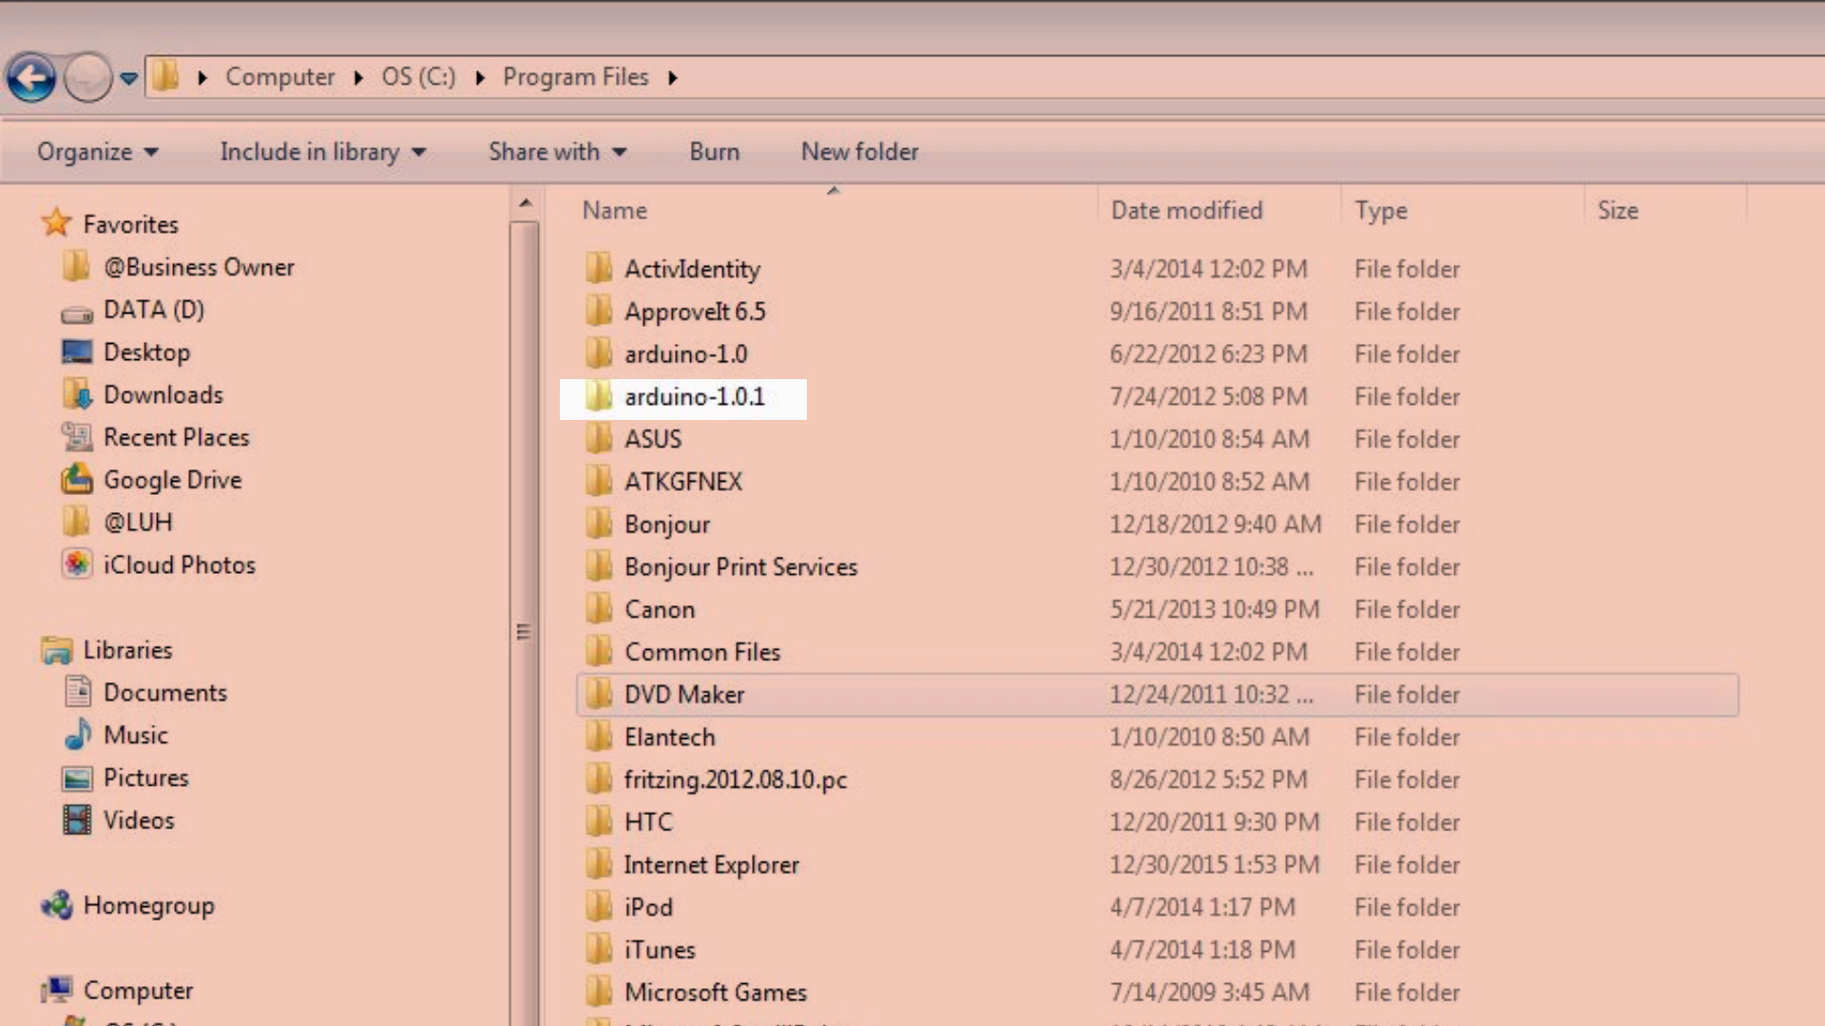
double_click(684, 395)
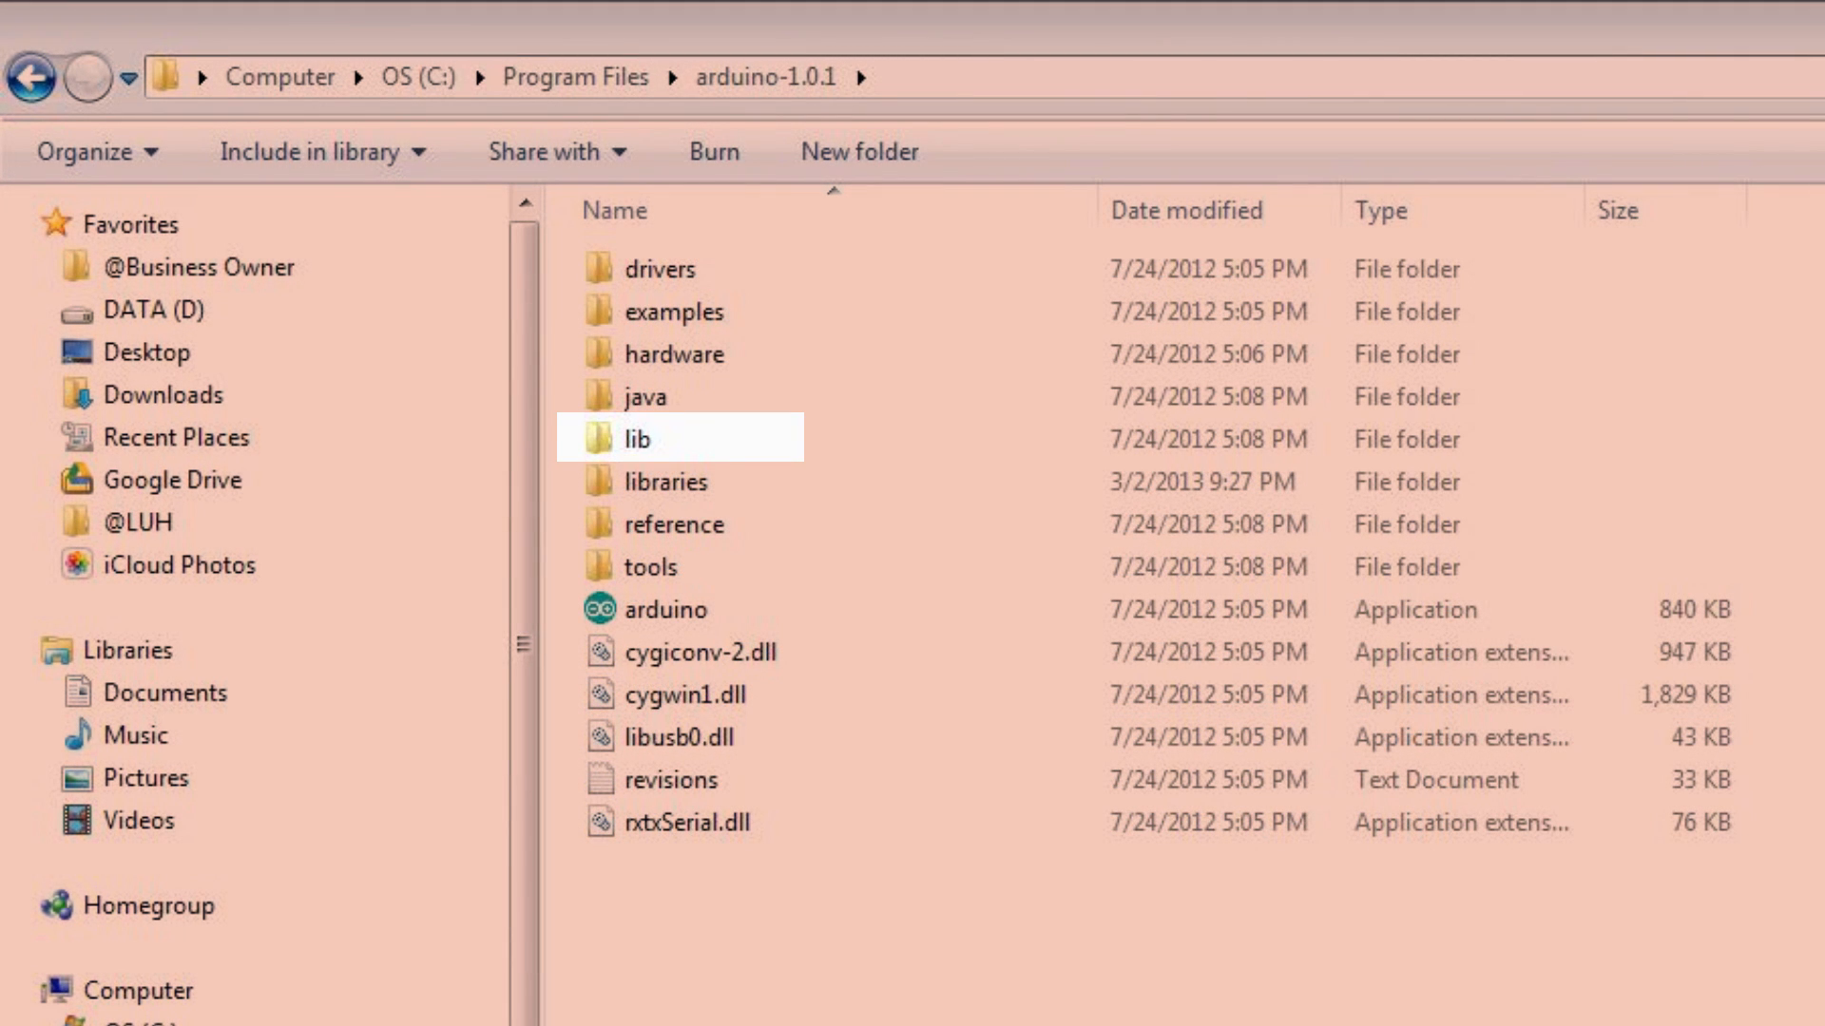
double_click(634, 439)
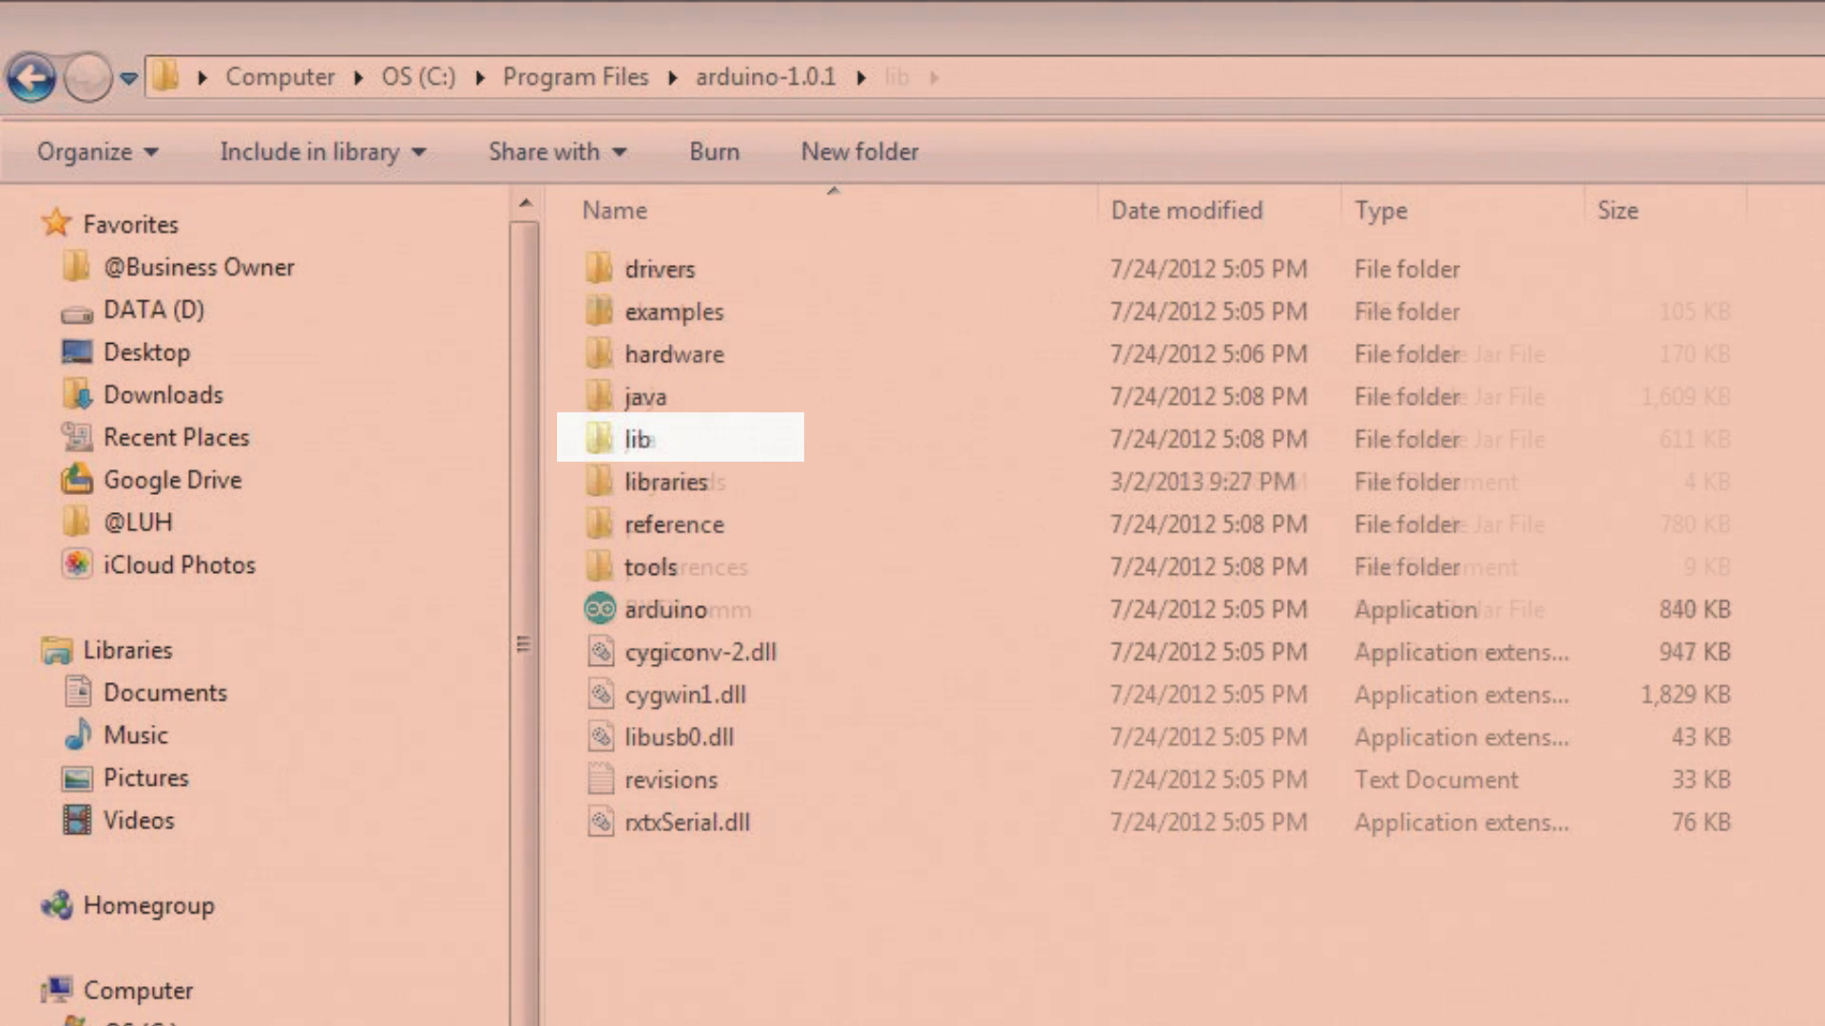
- Enter the theme folder and load theme.txt for editing
double_click(635, 439)
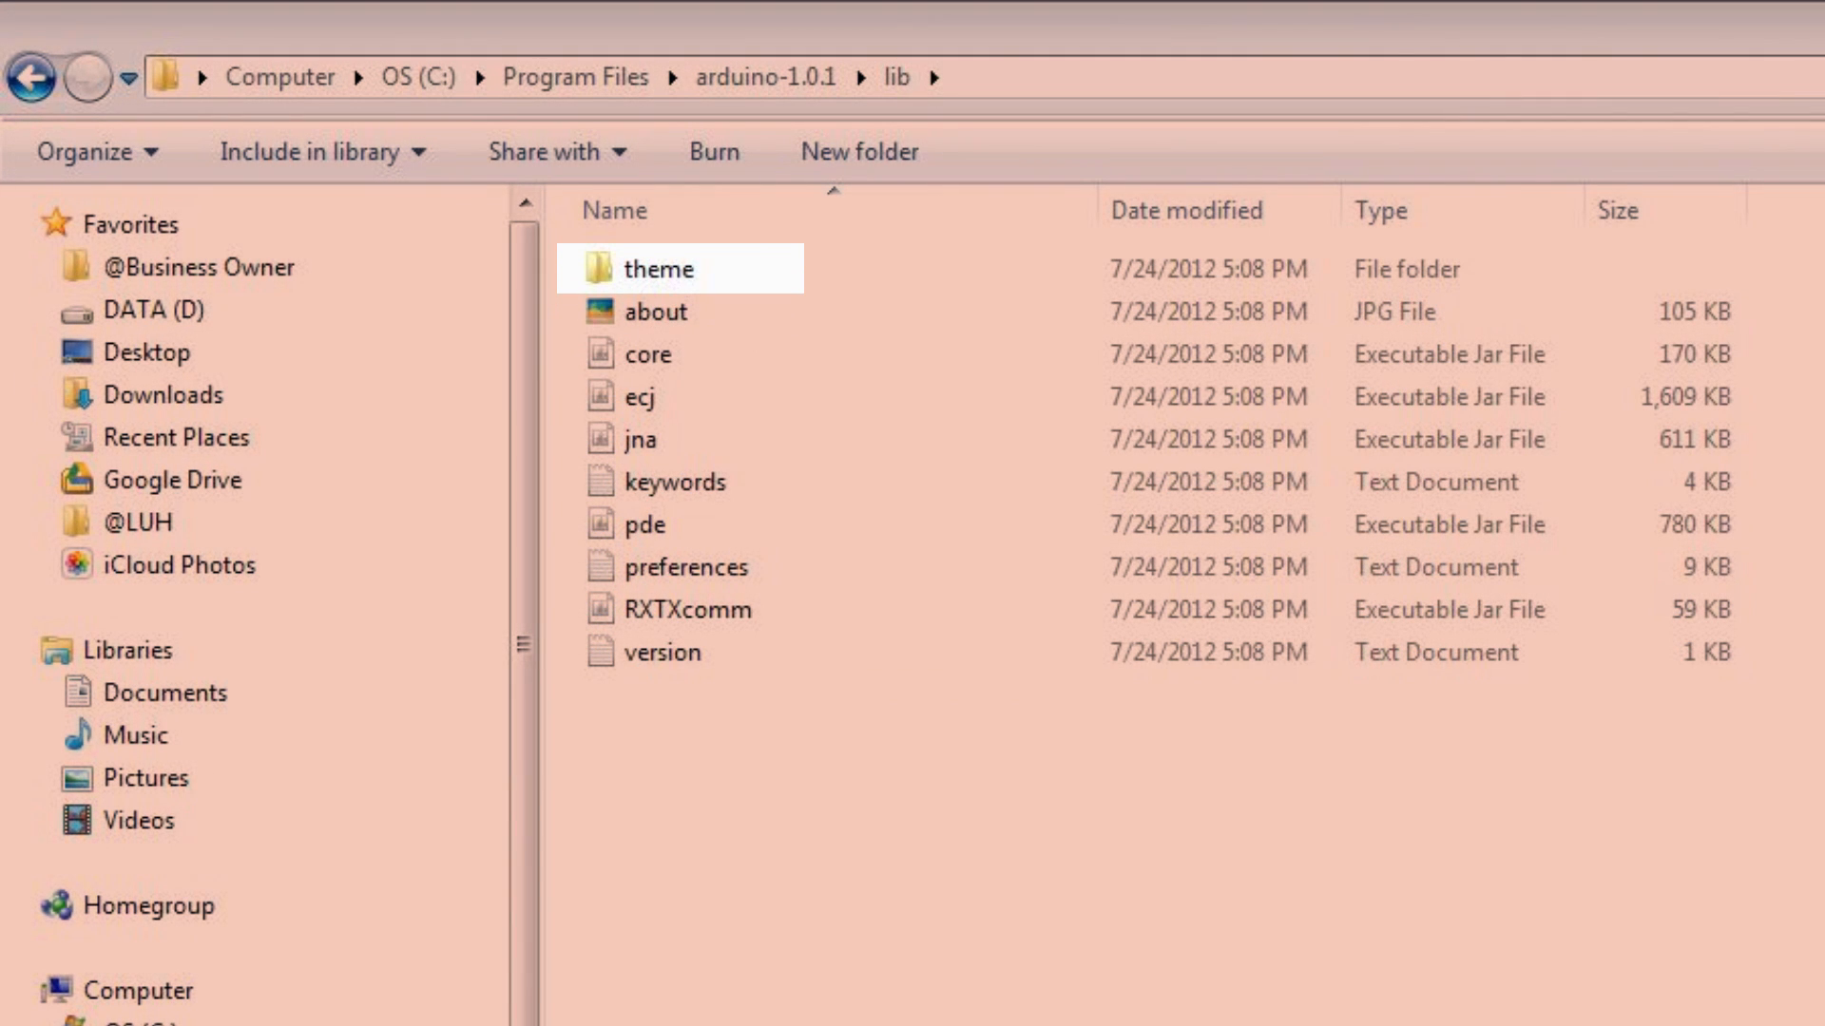
double_click(654, 268)
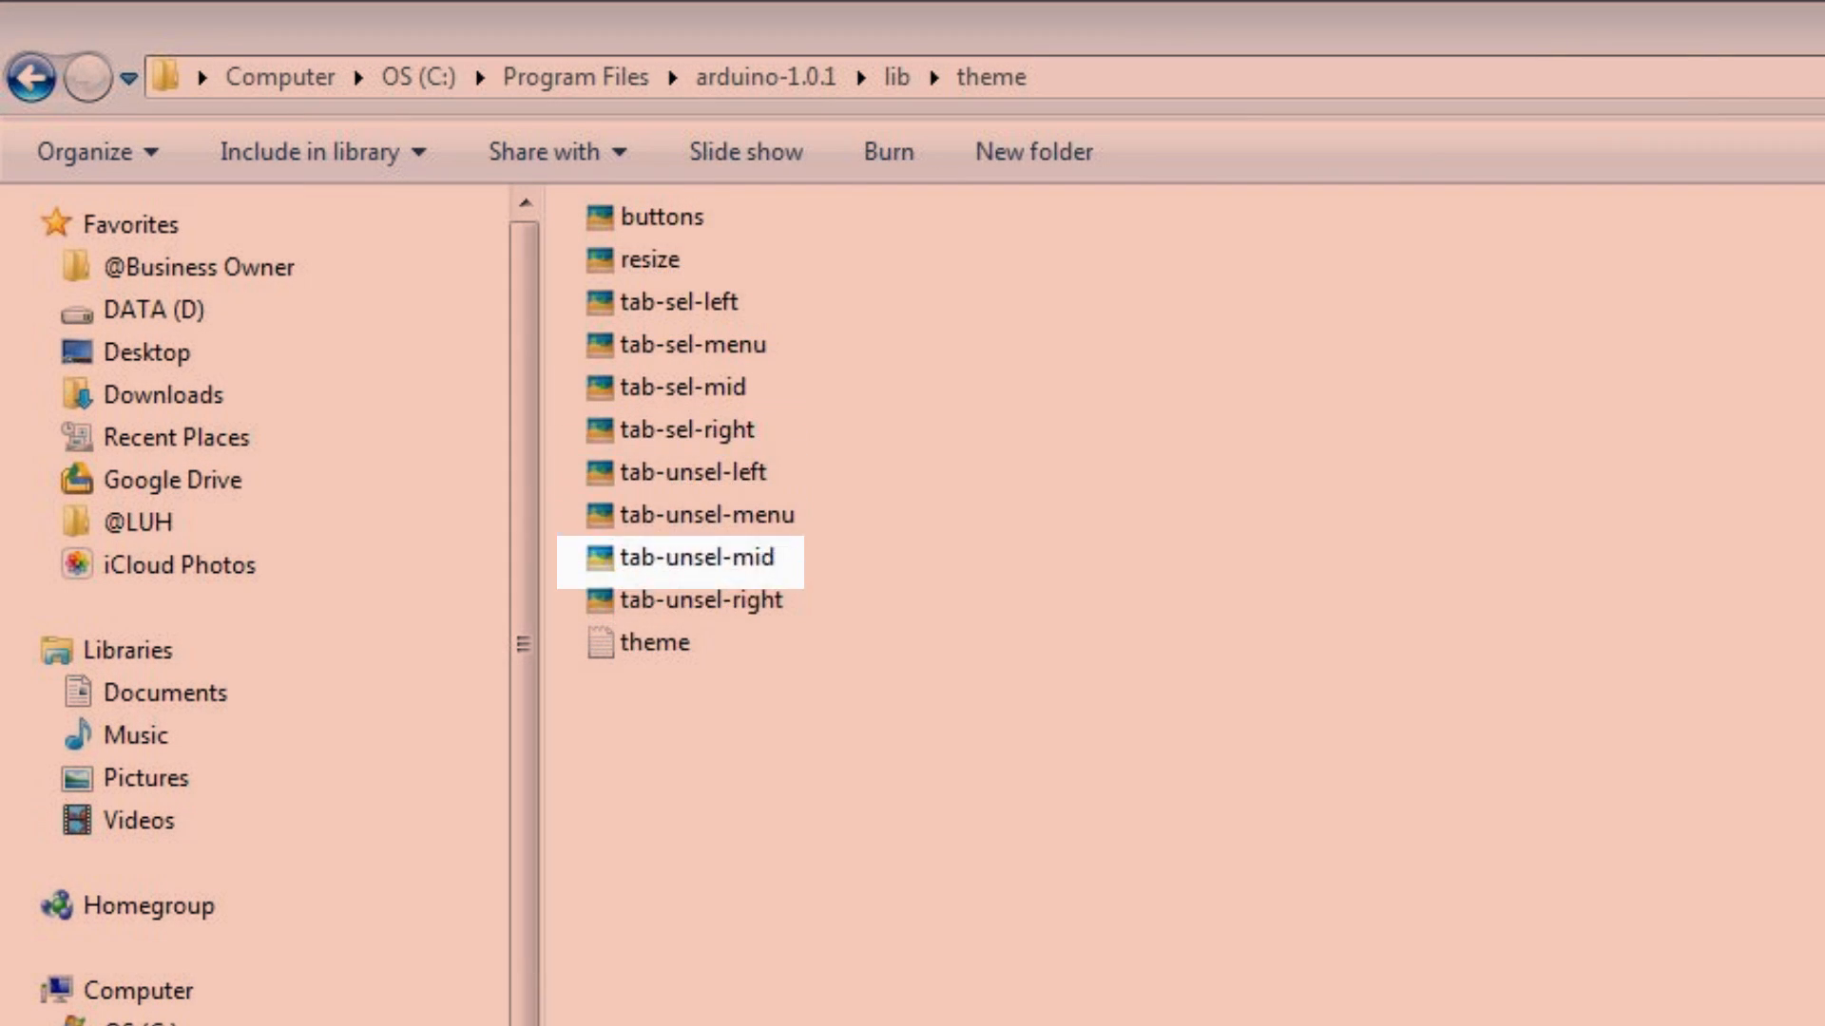
click(658, 640)
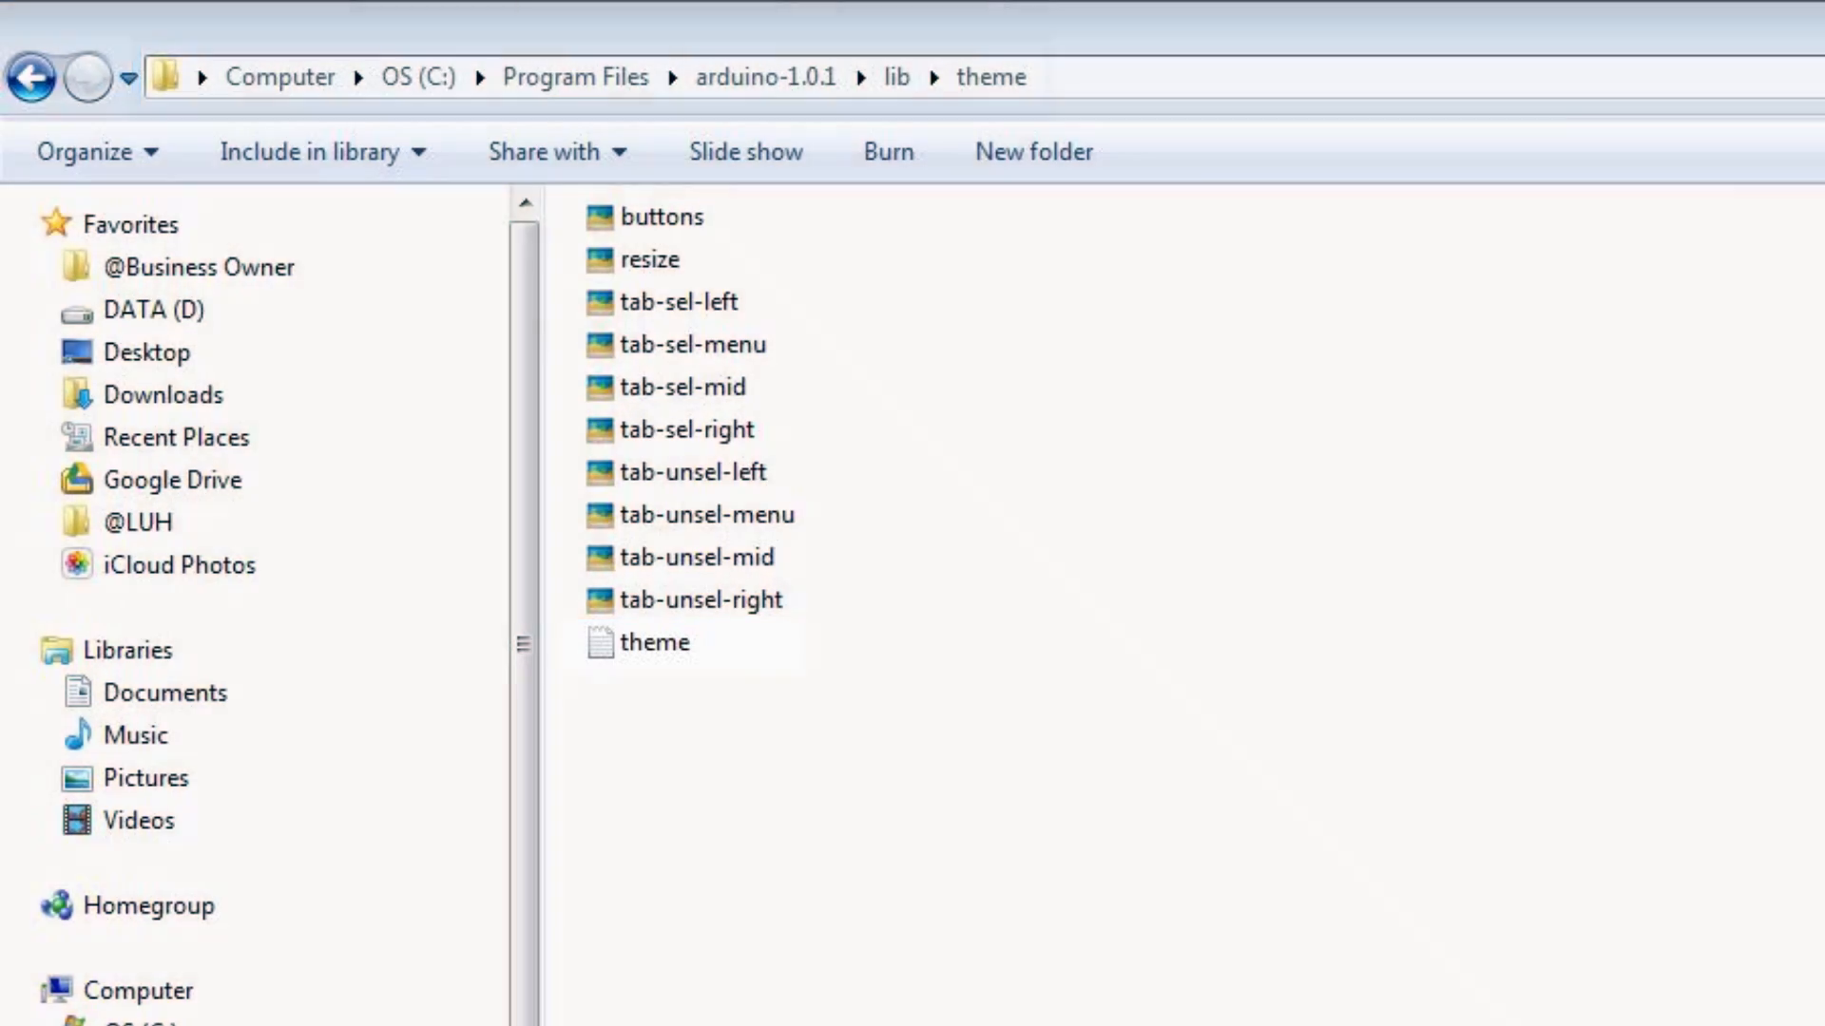
double_click(656, 640)
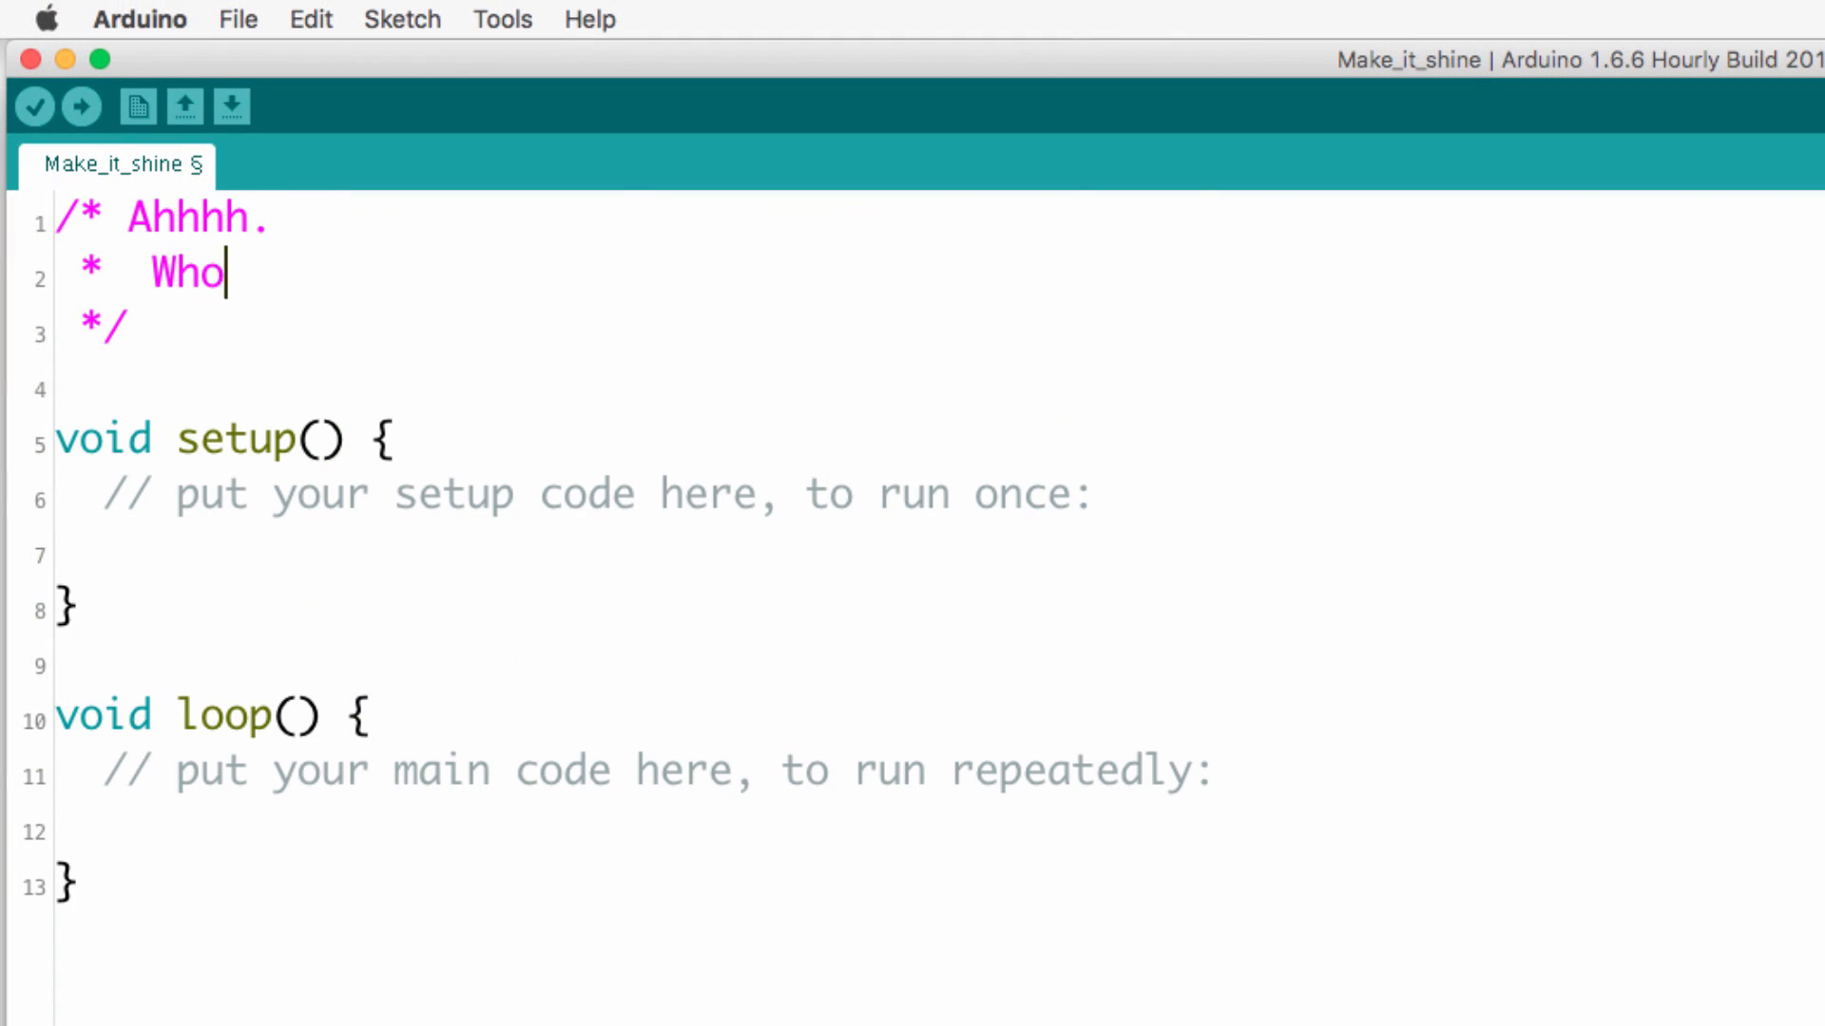
- Write 'Who wouldn't want fuchsia colored comments?' and 'Oh. Ok.' inside the fuchsia block comment
text(wouldn't want)
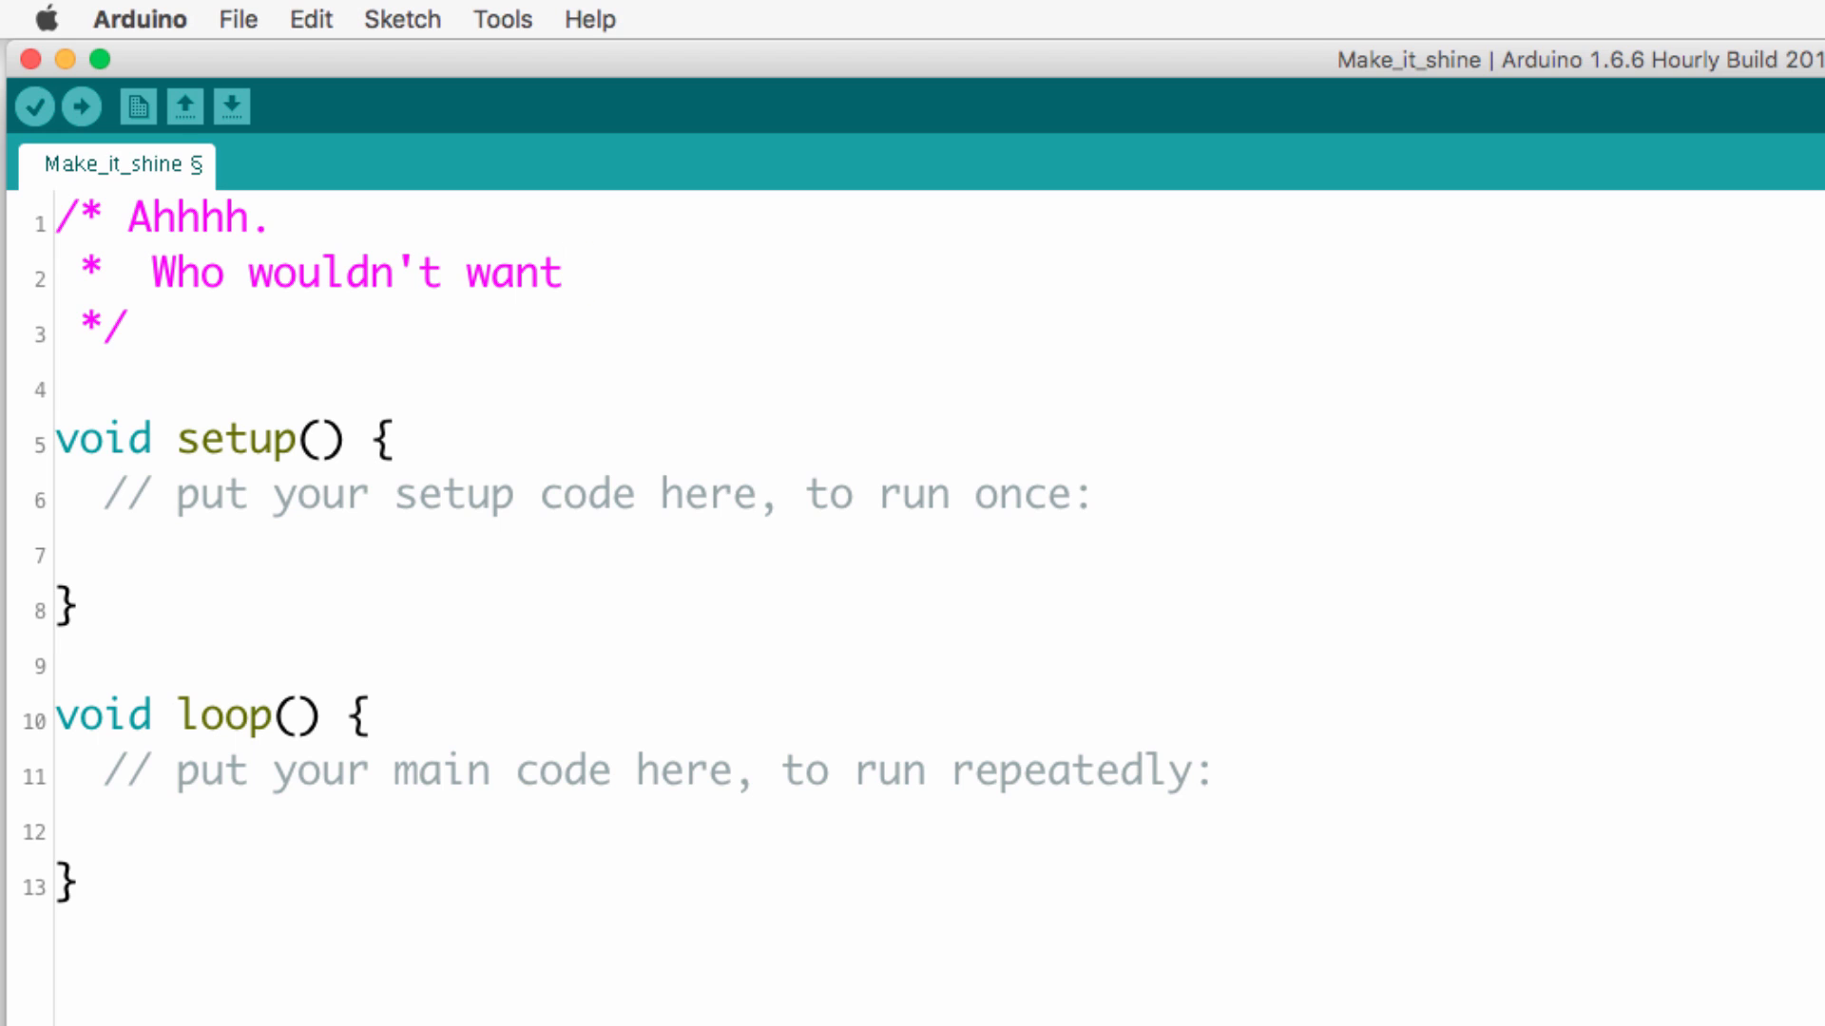
text(fuch)
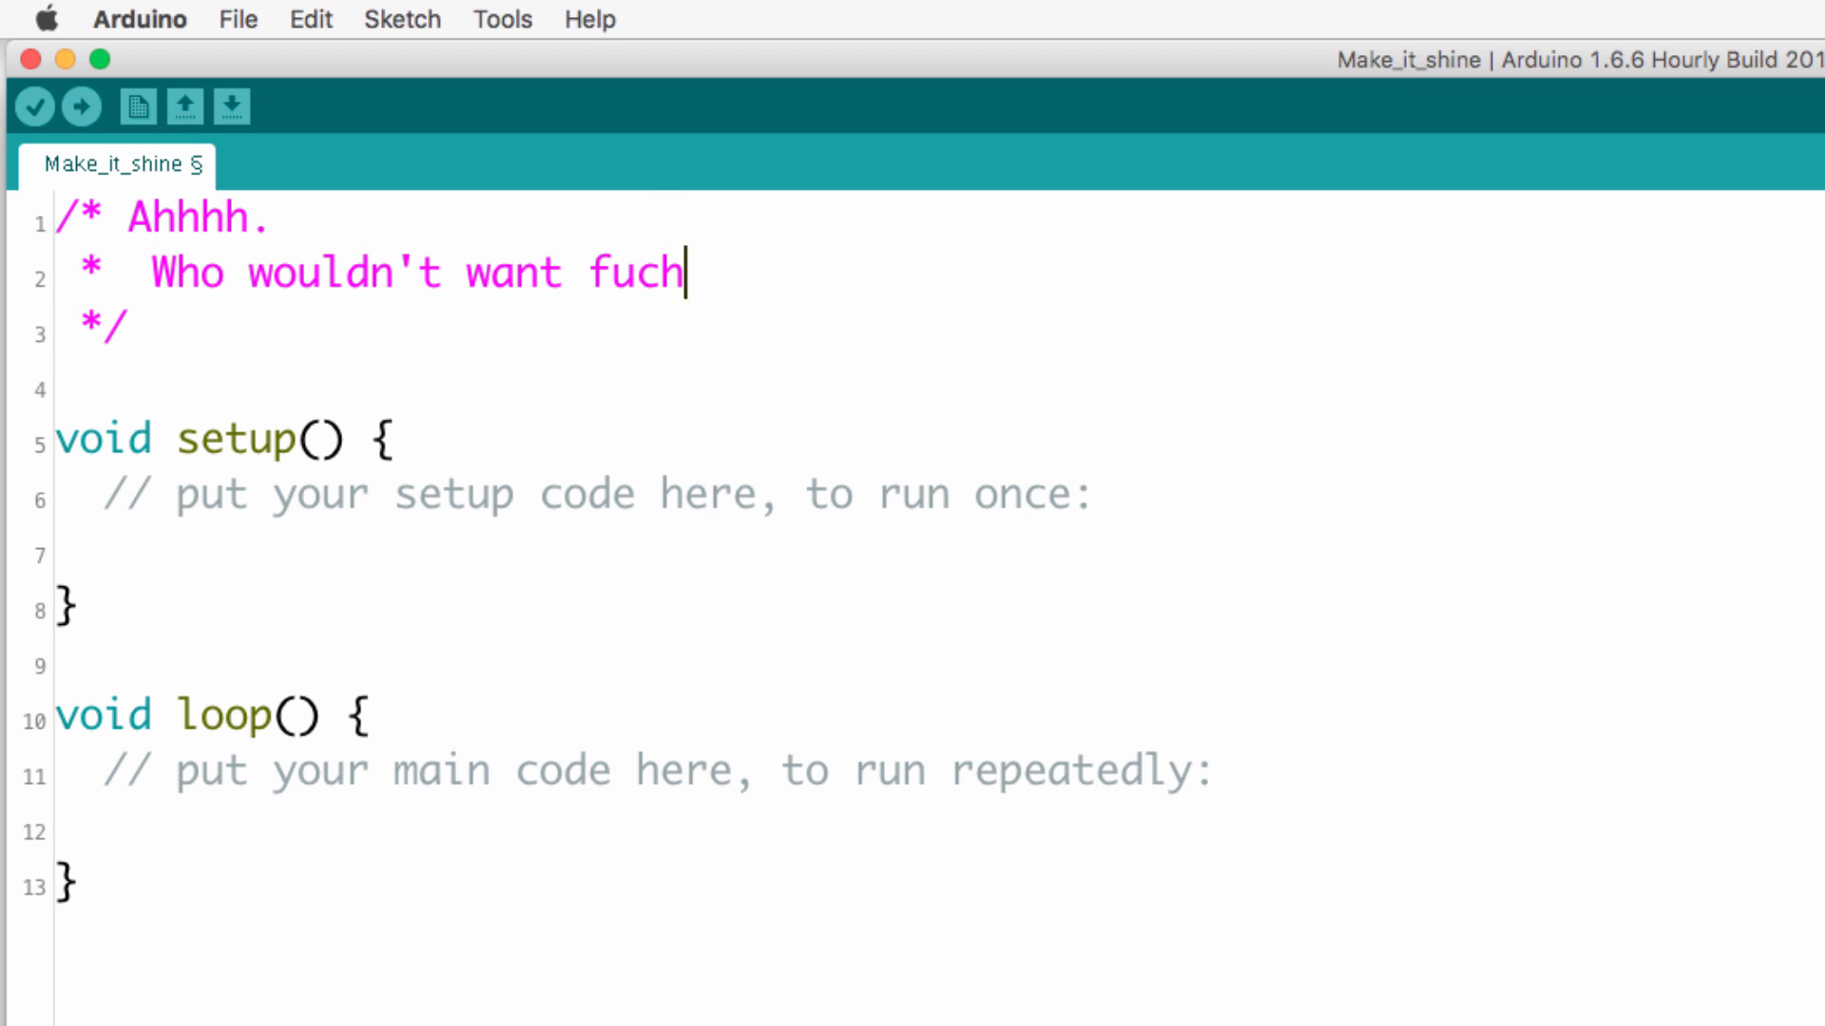
text(sia colr)
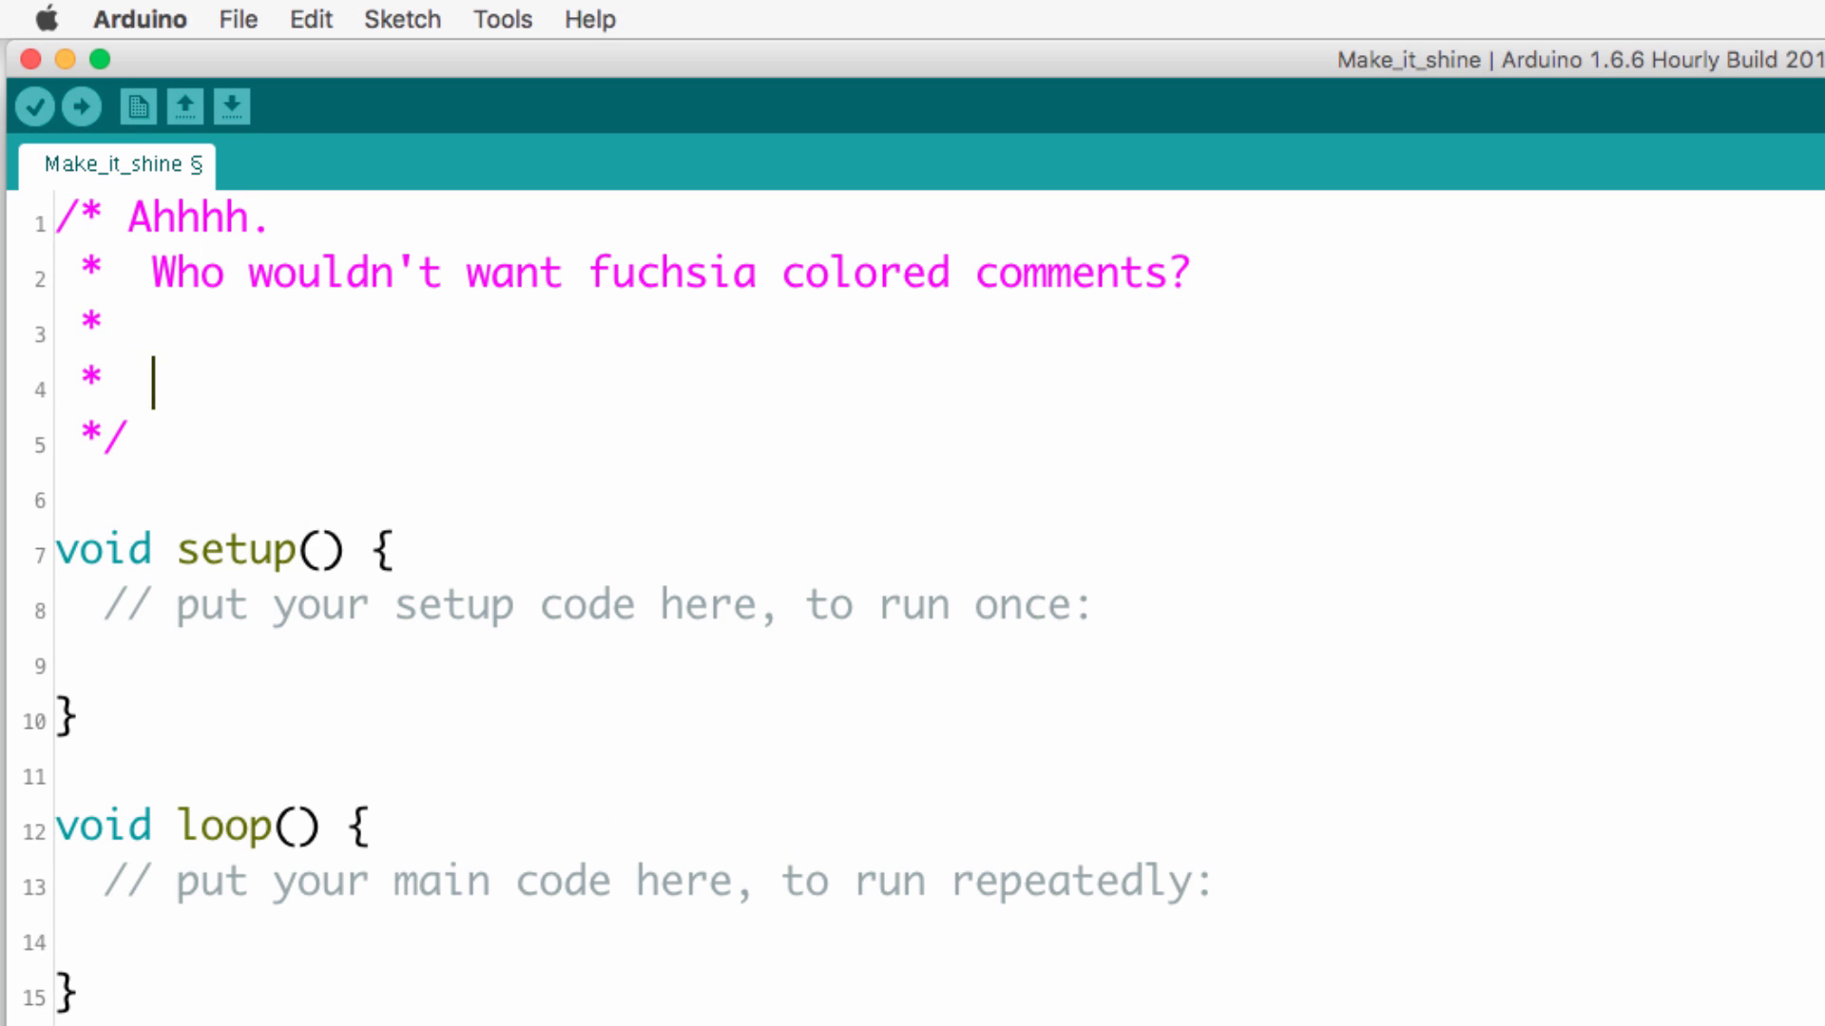
text(Oh.  O)
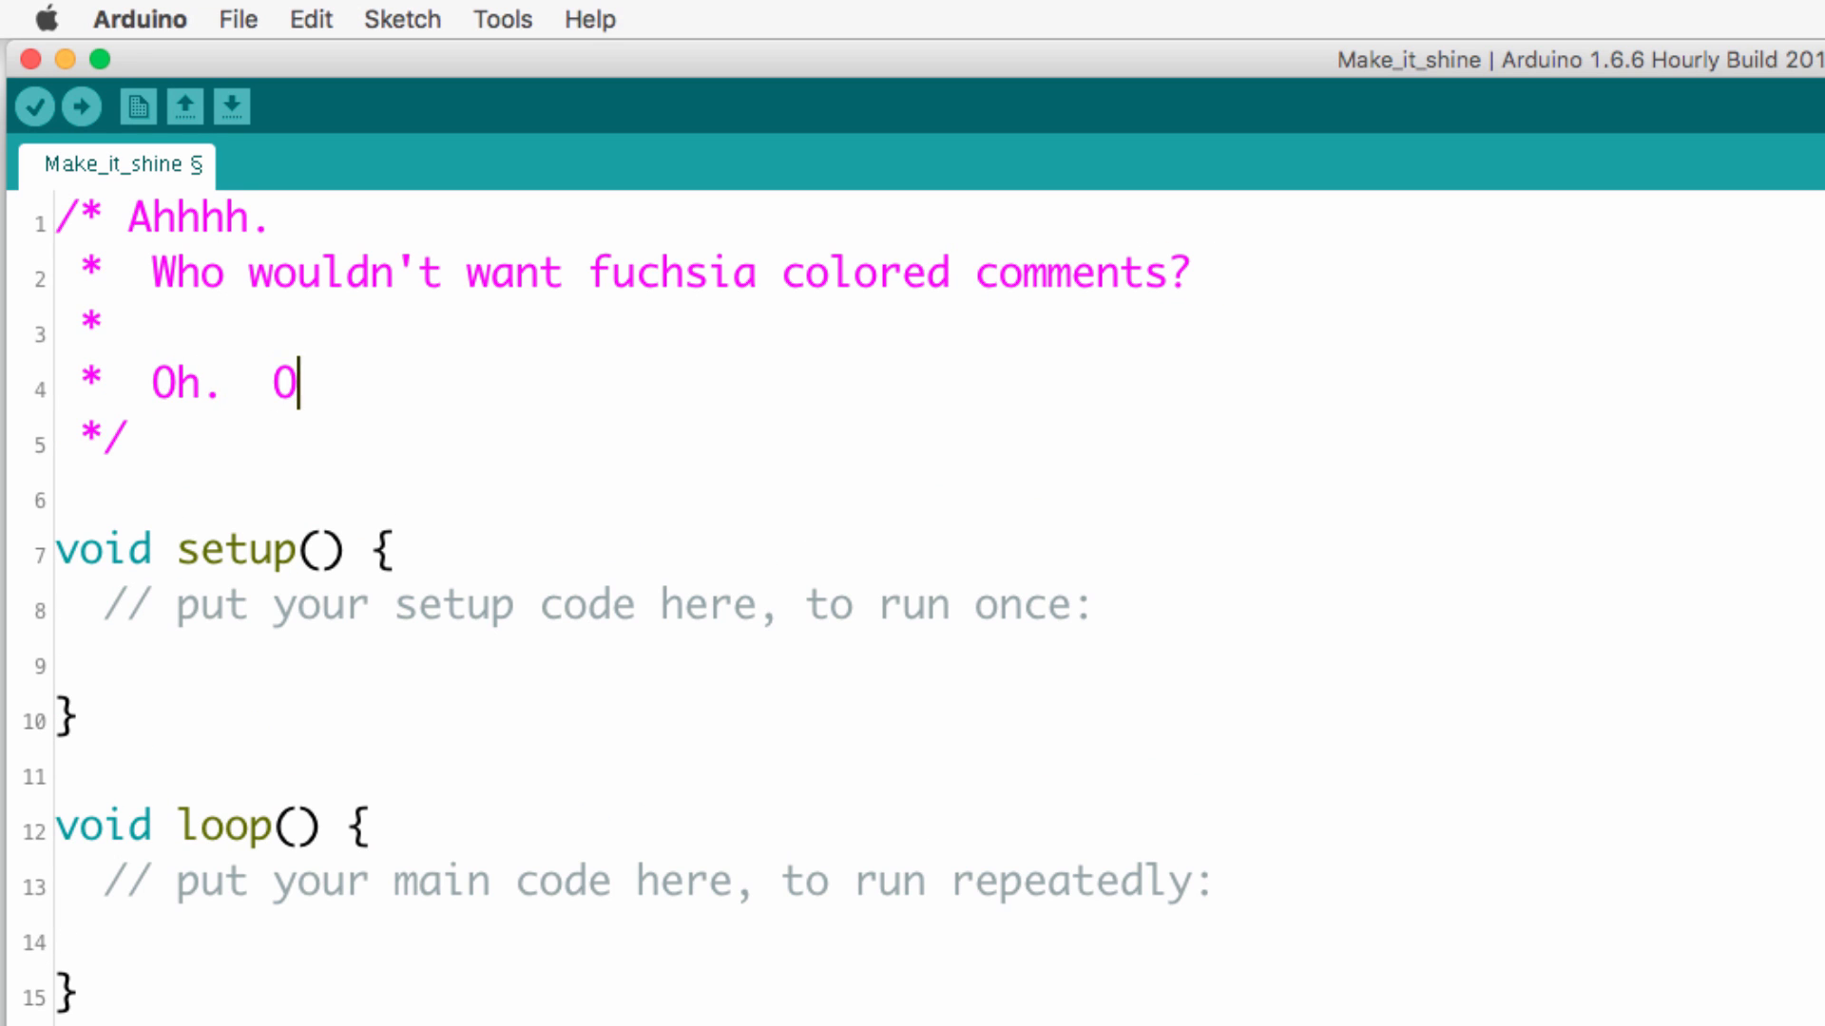
text(k.)
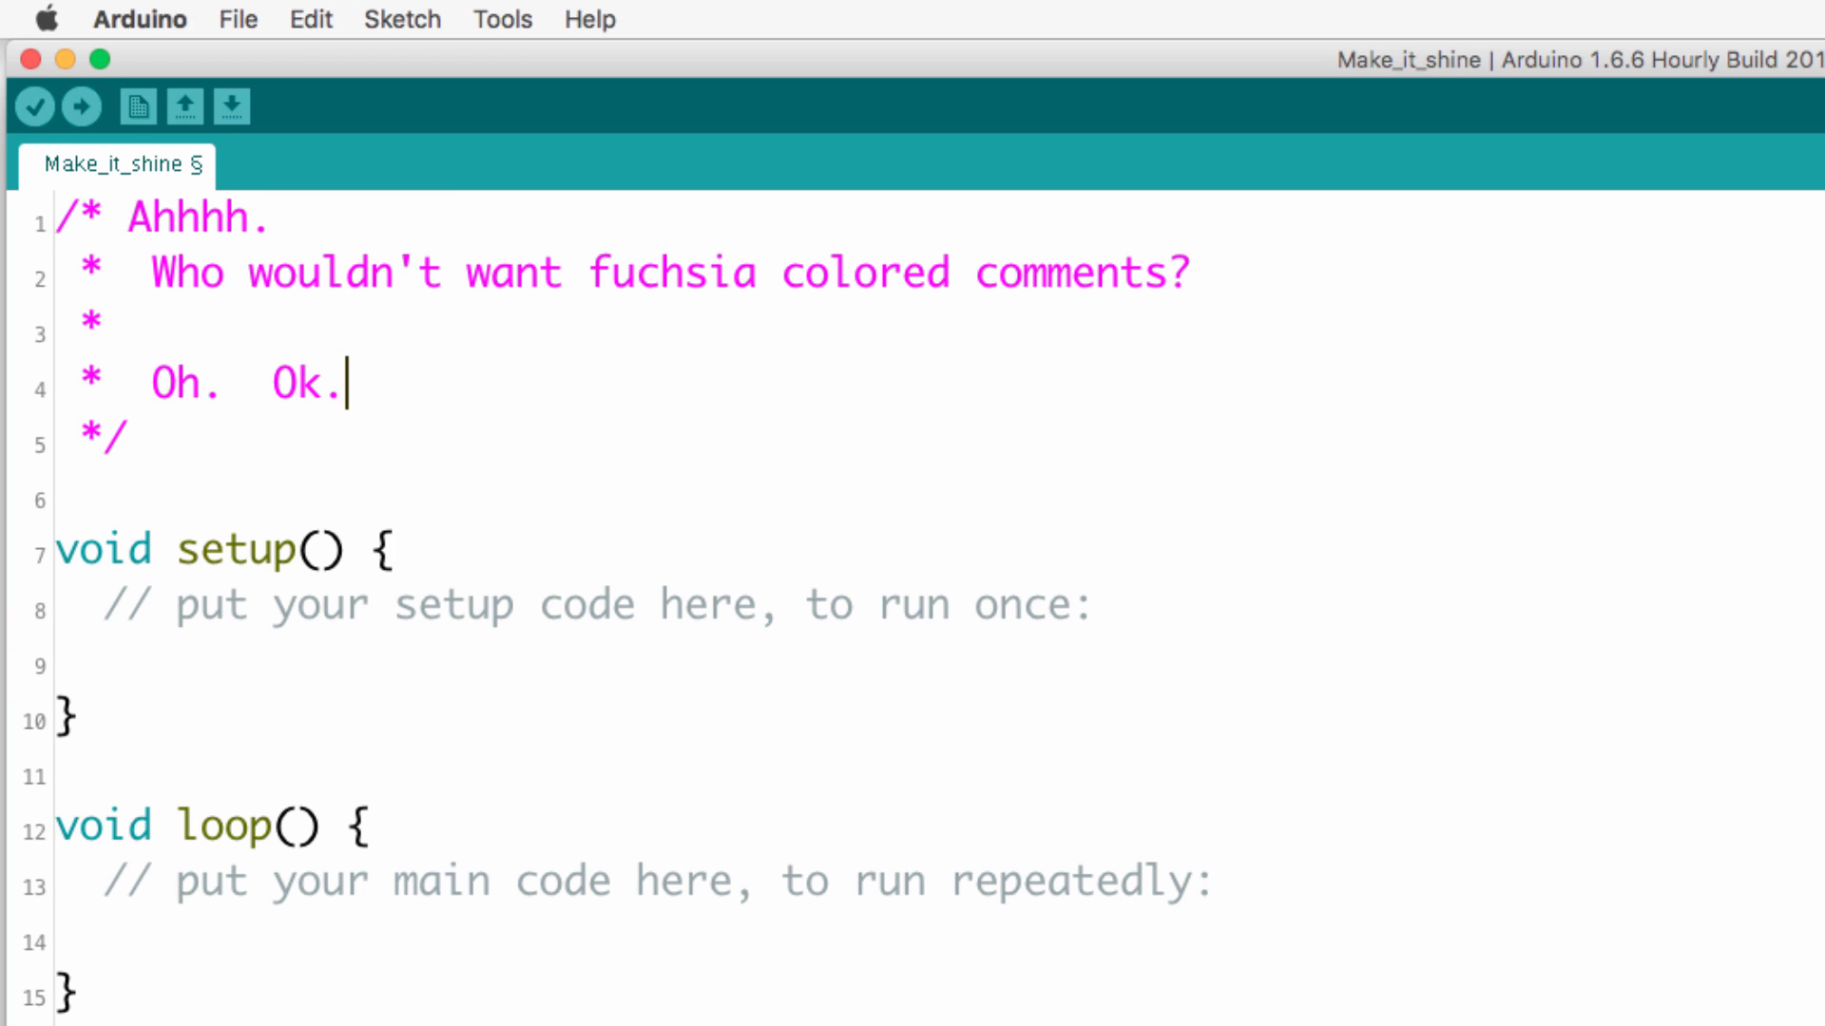